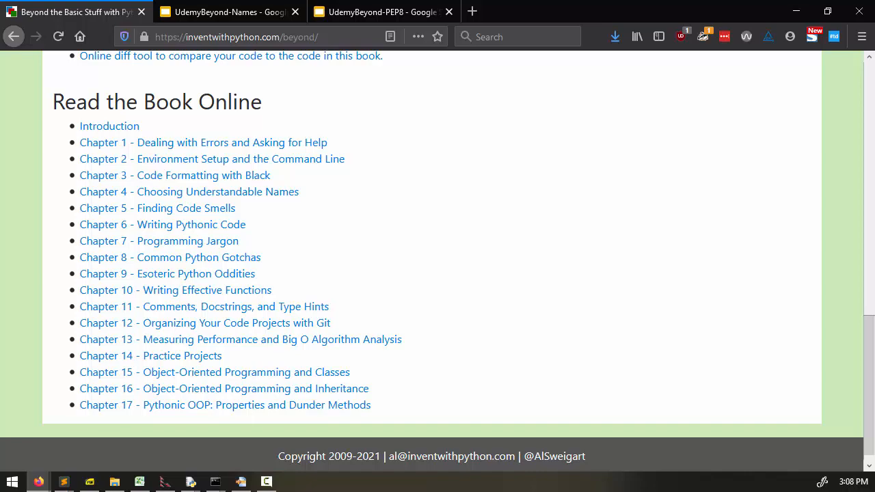
mouse_move(495, 431)
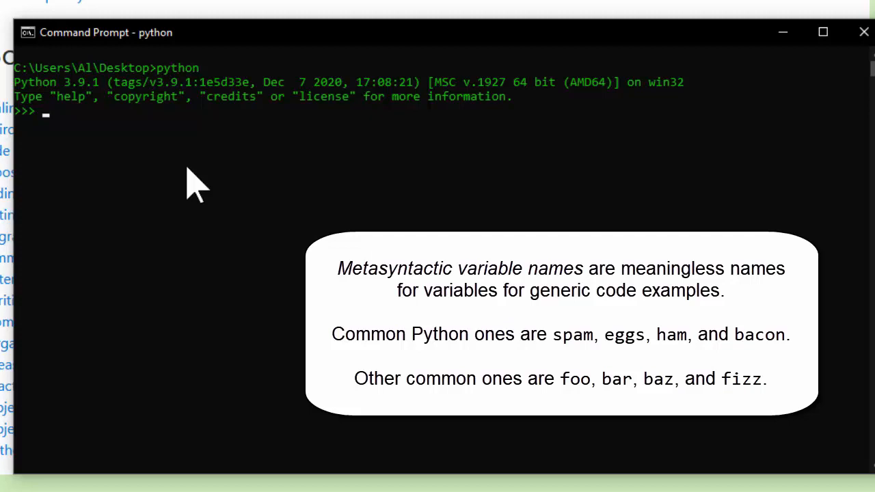
text(spam, eggs,)
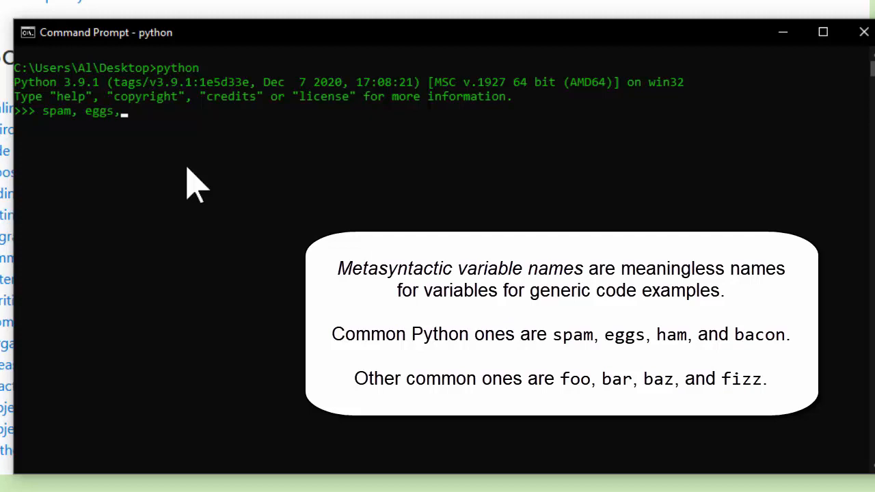
text(bacon, a)
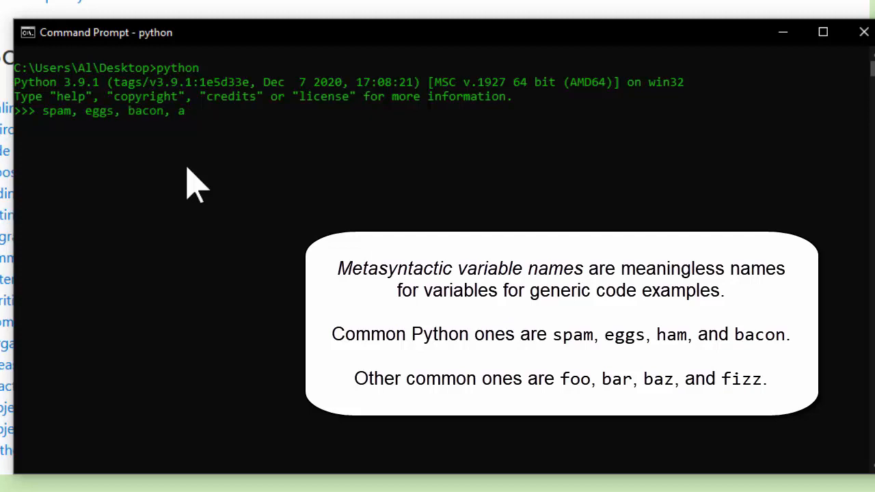
text(ham)
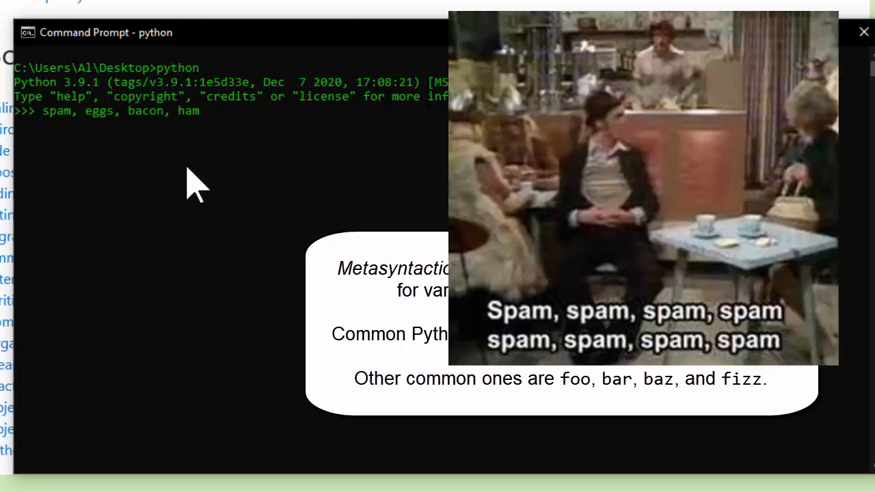
click(864, 31)
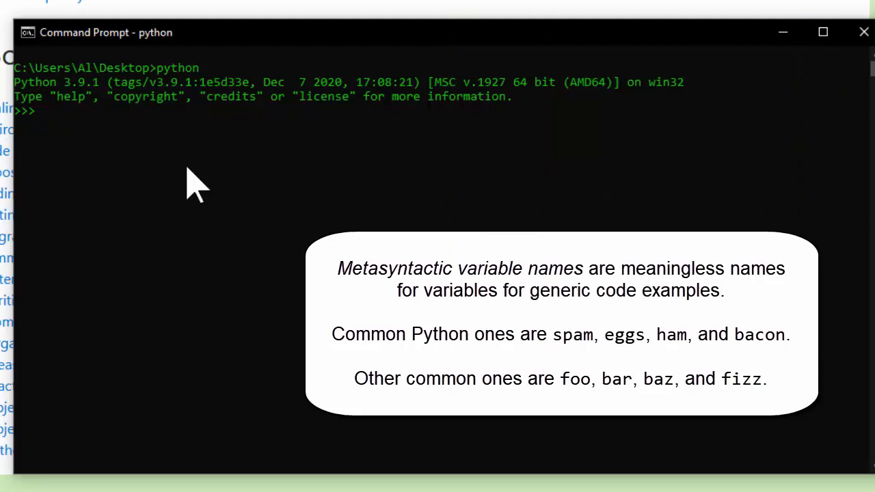
text(foo, bar)
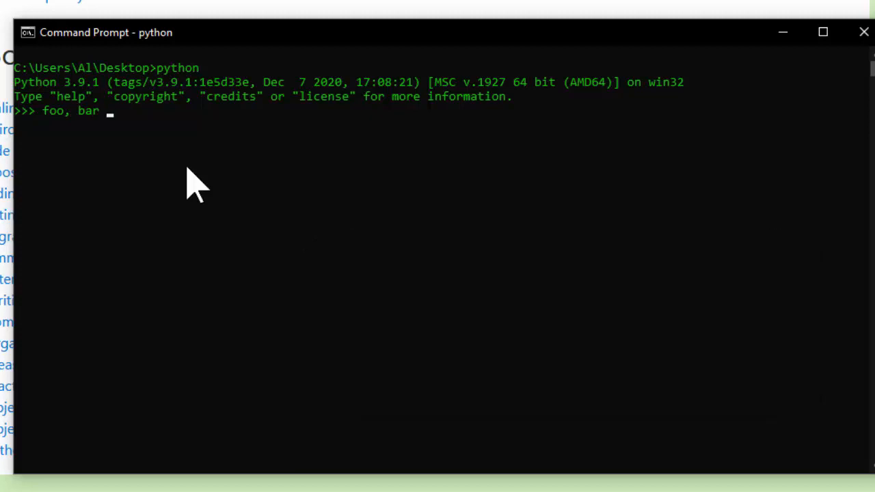
text(FUBAR)
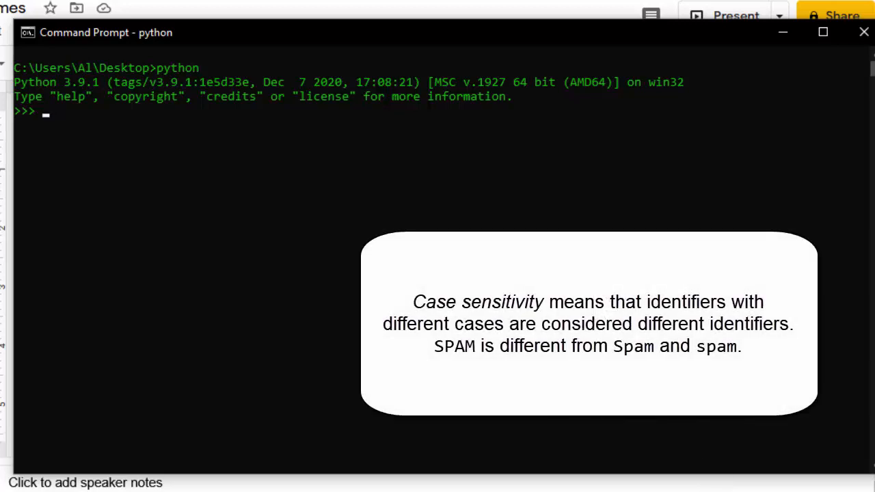
- Assign SPAM = 42 and spam = 99 as two case-differing variables at the Python prompt
text(SPAM = 42)
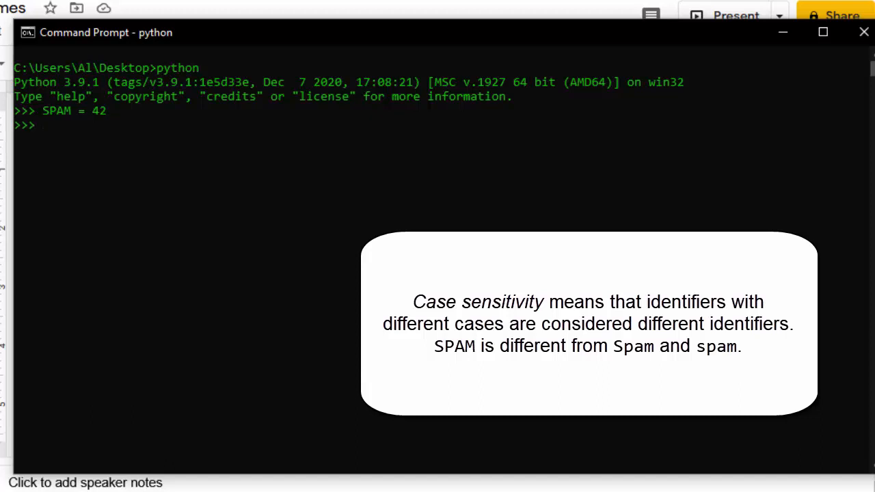
text(spam = 4)
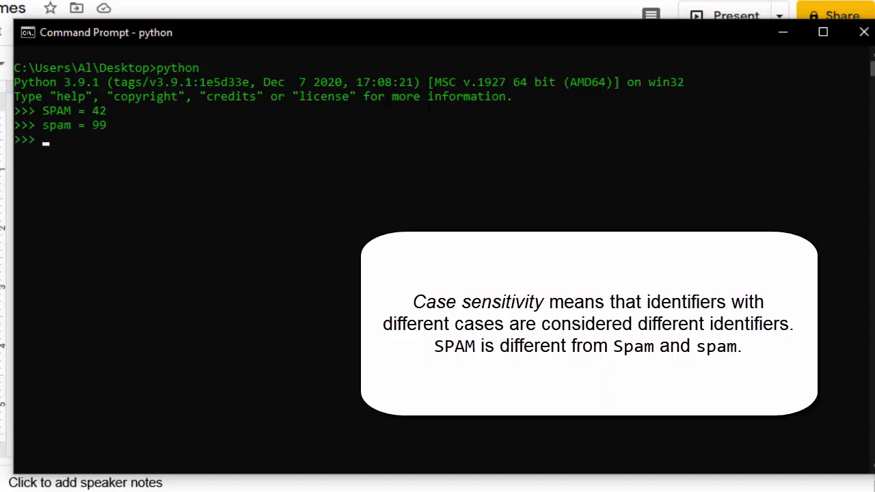
mouse_move(353, 312)
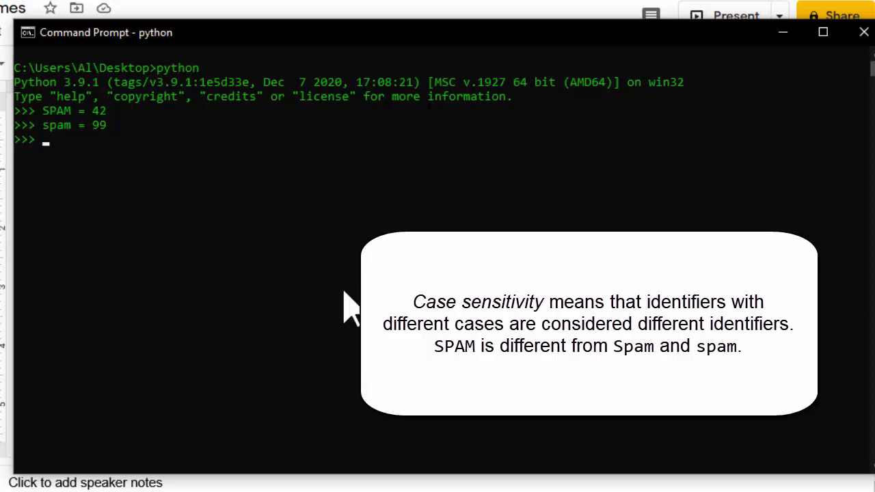
mouse_move(52, 134)
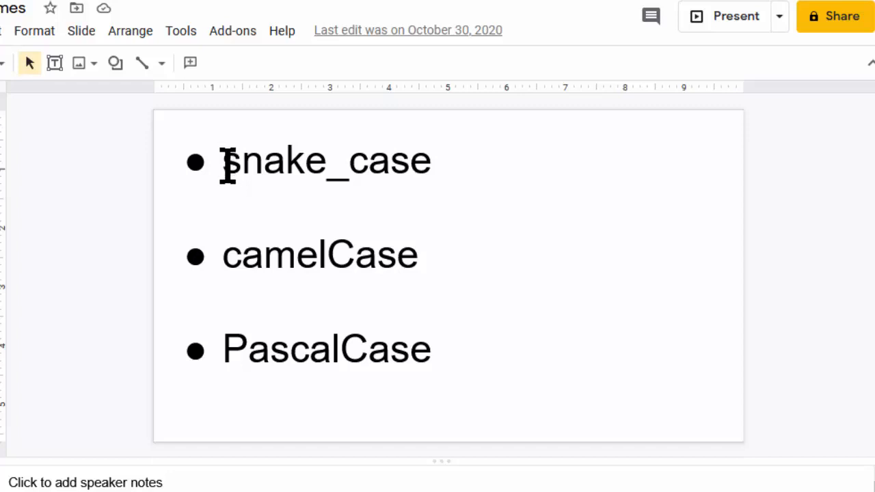
click(444, 162)
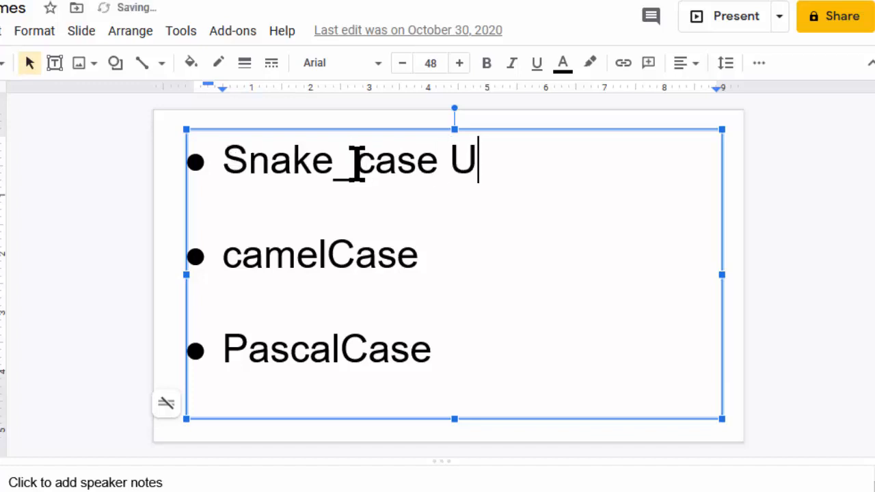
text(PPER_S)
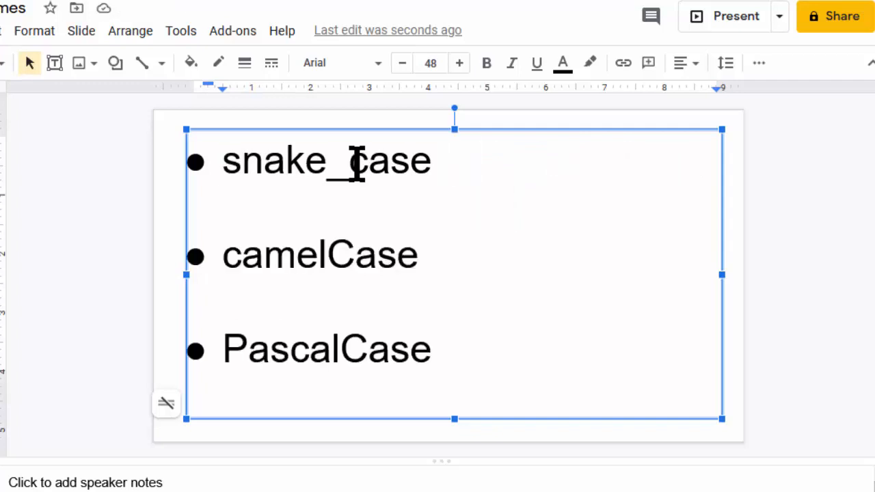
click(134, 225)
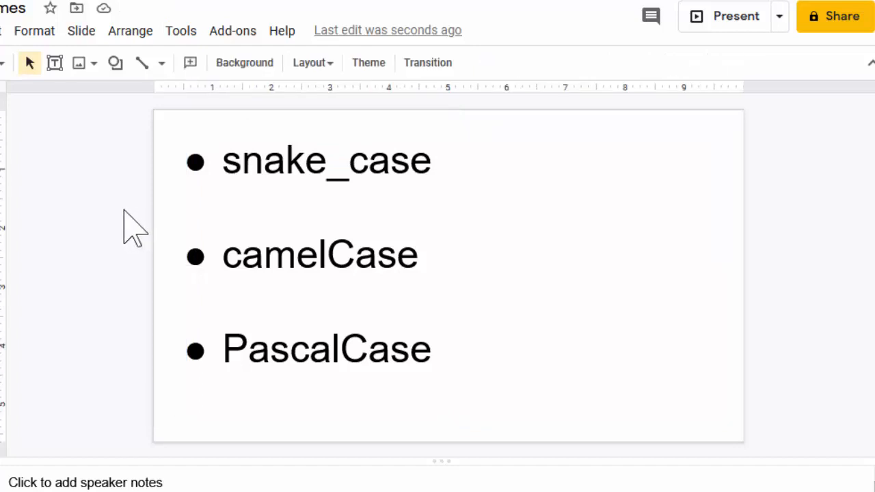
mouse_move(246, 288)
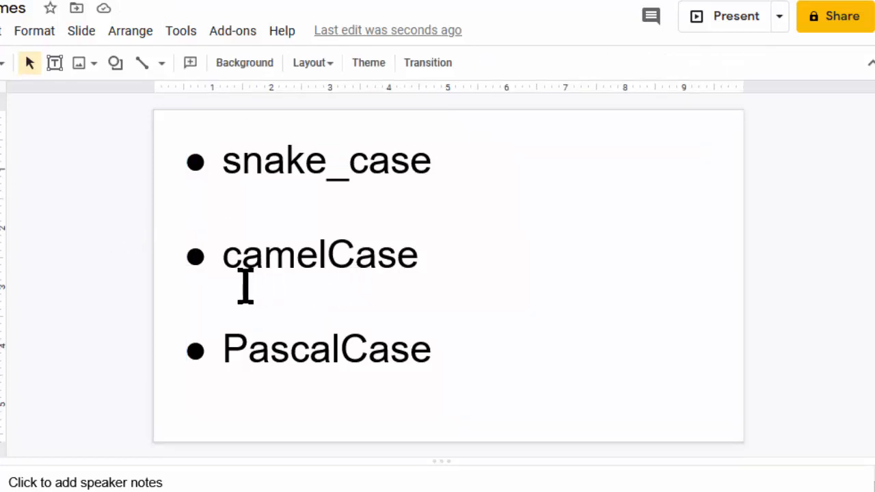
mouse_move(335, 287)
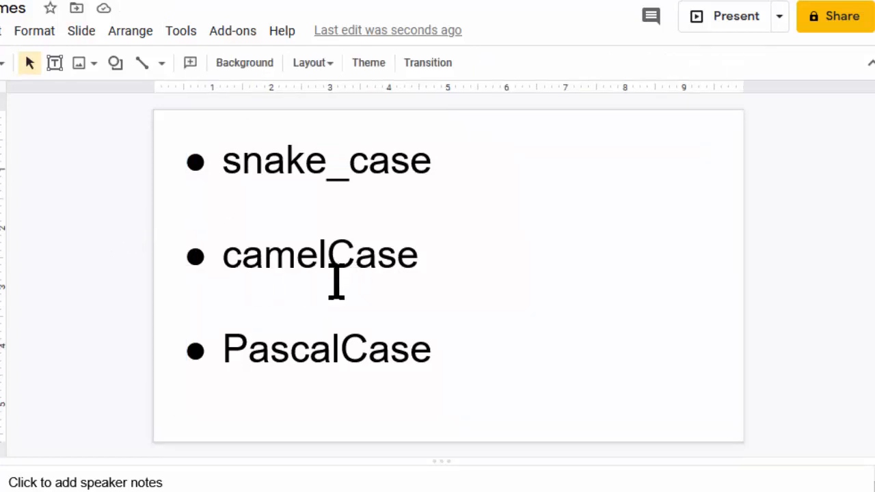
mouse_move(349, 283)
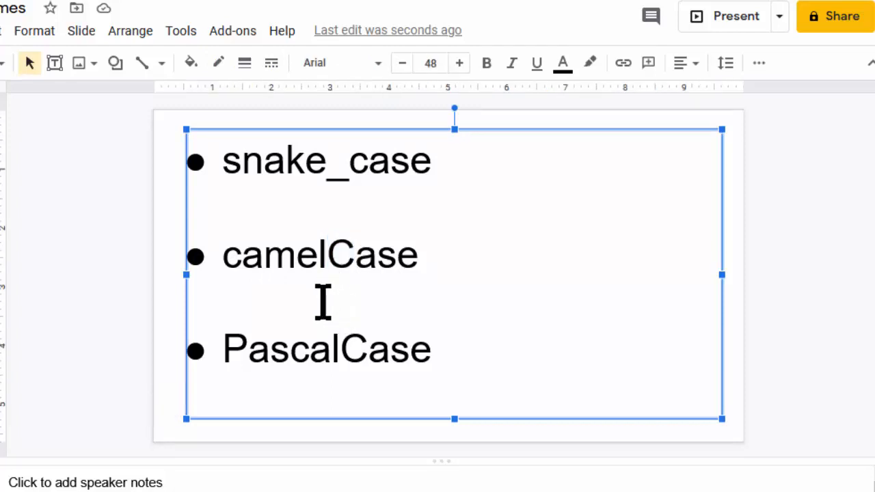
mouse_move(441, 273)
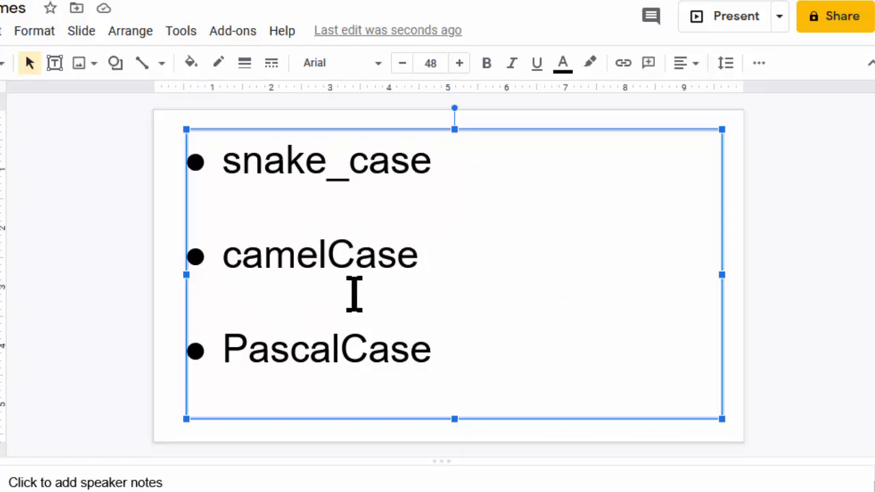
click(225, 254)
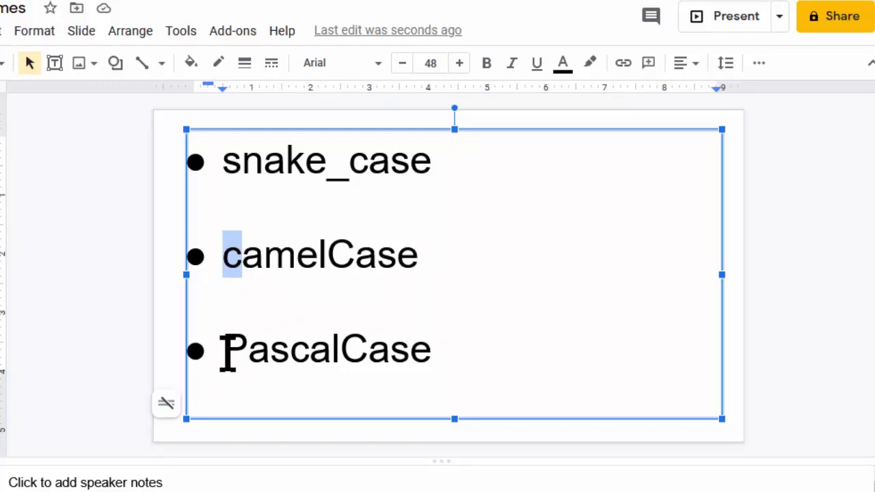
double_click(327, 348)
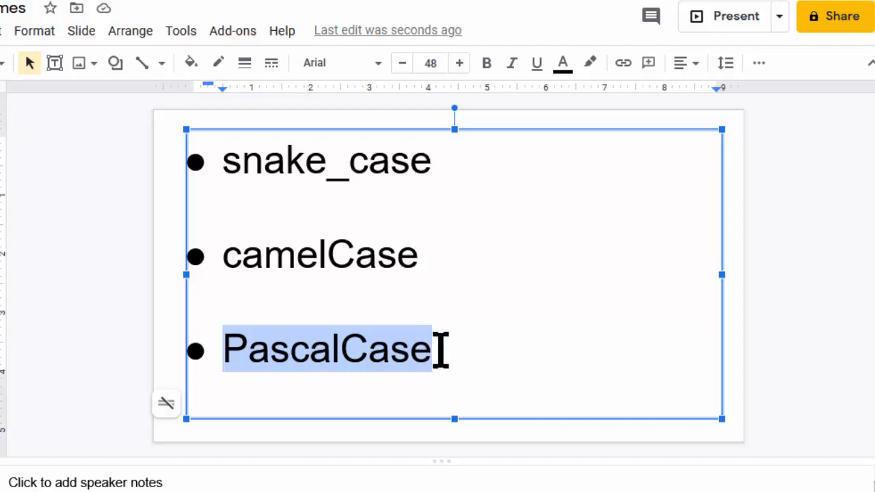
click(137, 246)
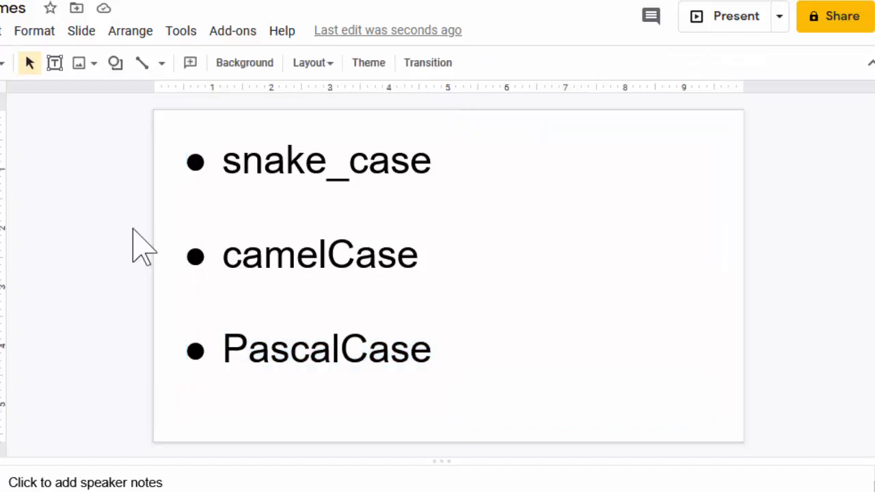
mouse_move(263, 199)
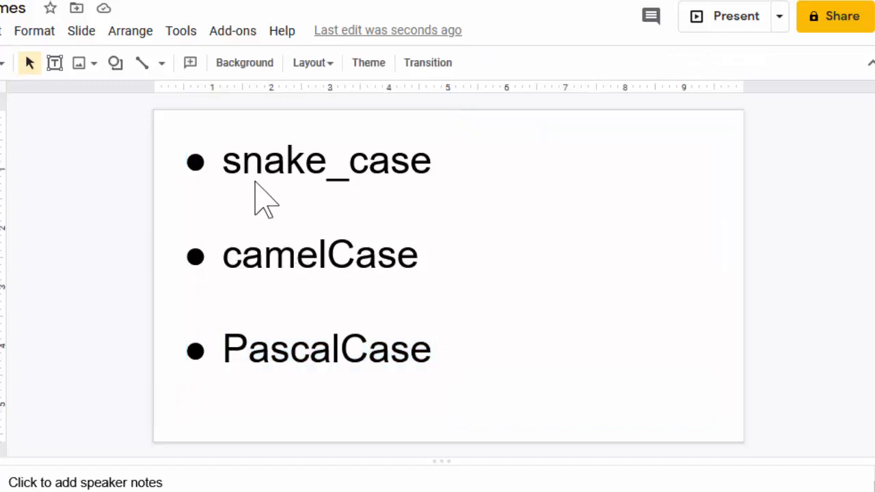
mouse_move(263, 294)
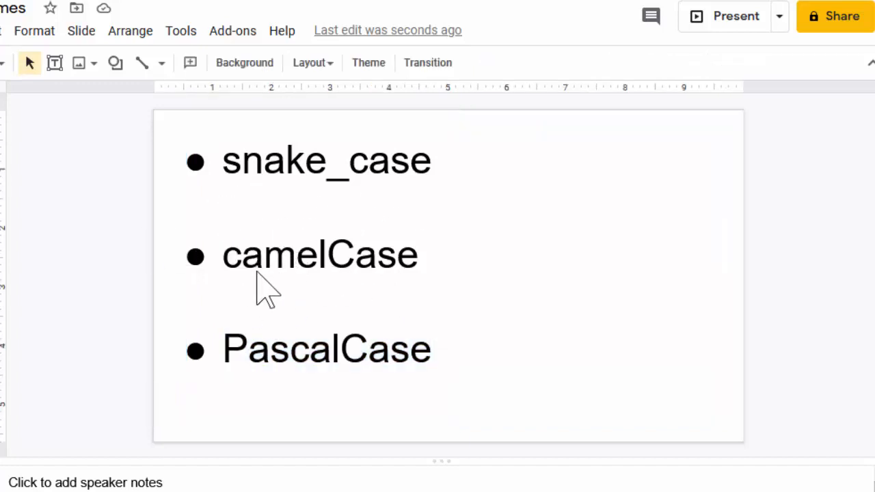
mouse_move(366, 301)
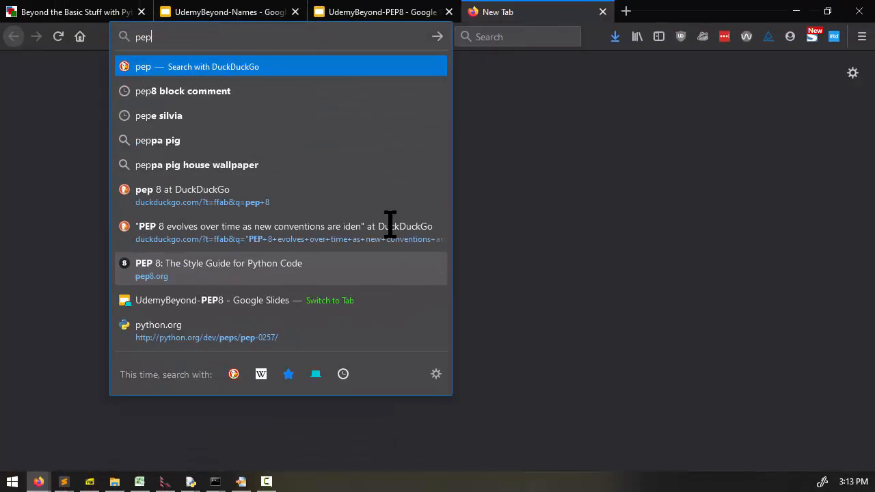
- Load pep8.org in Firefox, read down the PEP 8 introduction, then switch back to the slides
text(8)
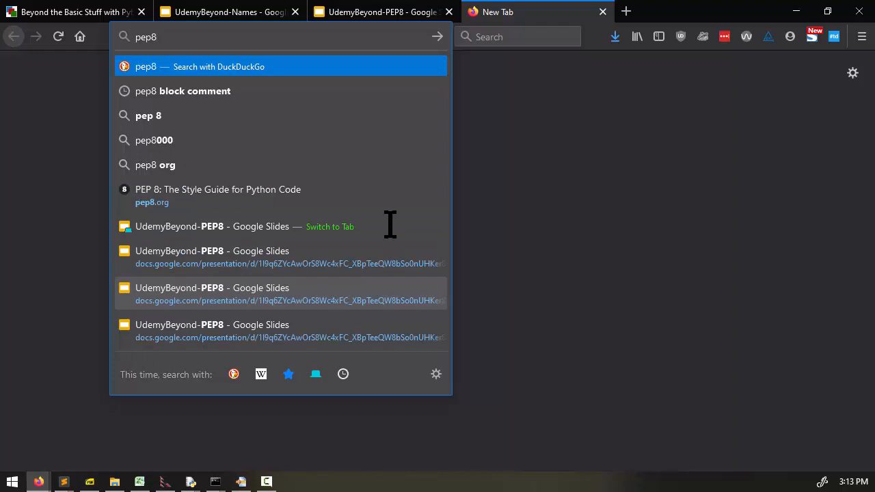
click(219, 196)
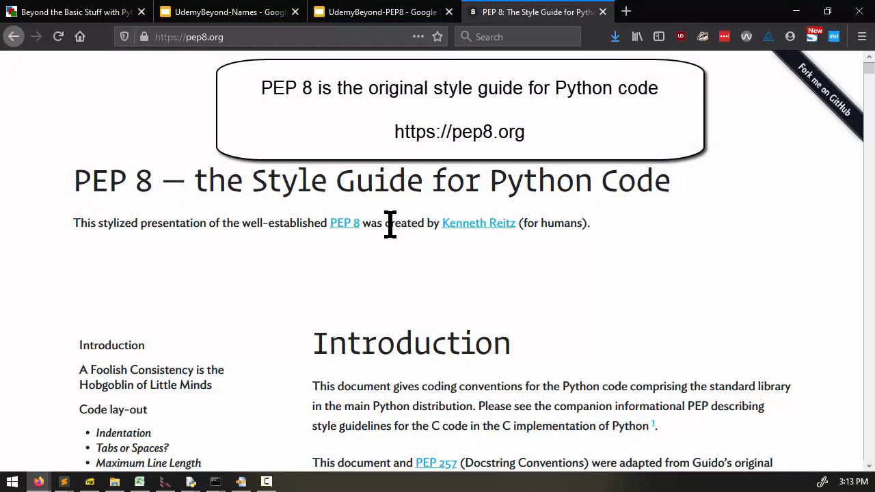
scroll(down, 3)
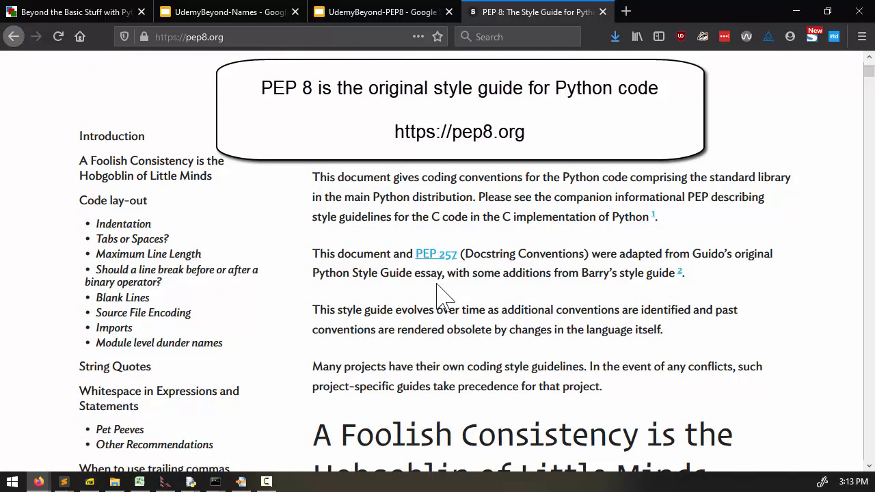
mouse_move(432, 273)
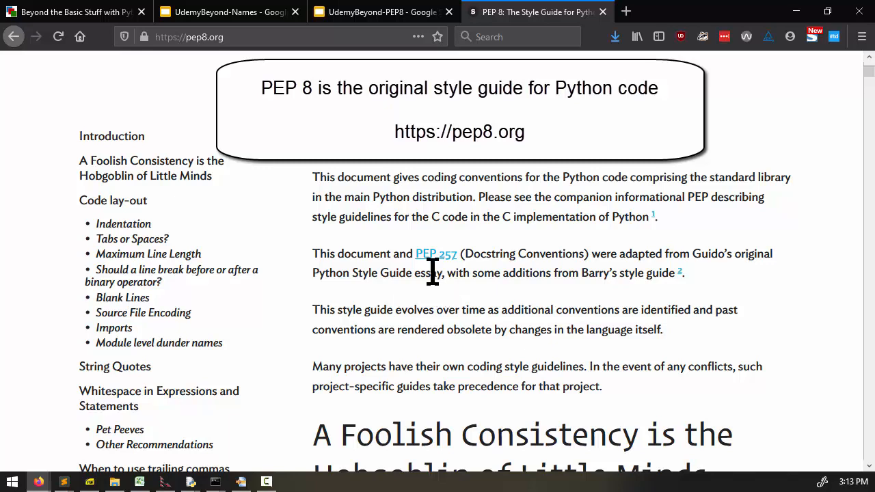
click(380, 11)
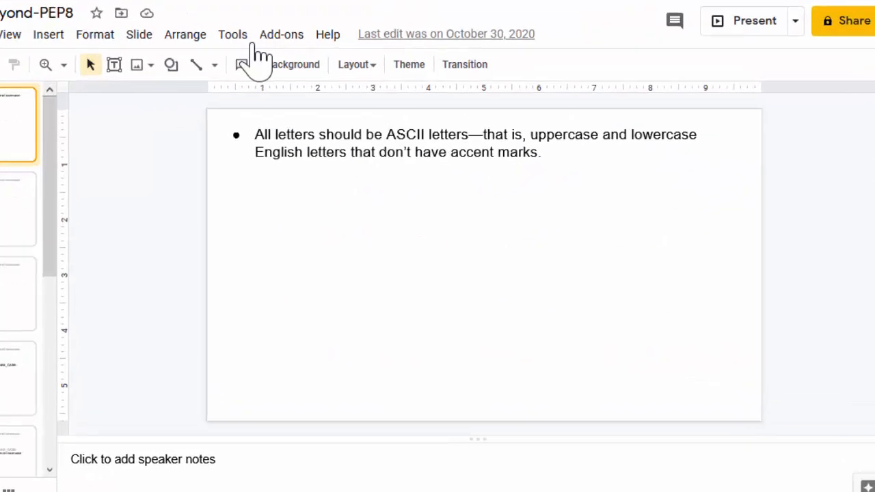
- Show the slide requiring all identifier letters to be ASCII without accent marks
click(755, 20)
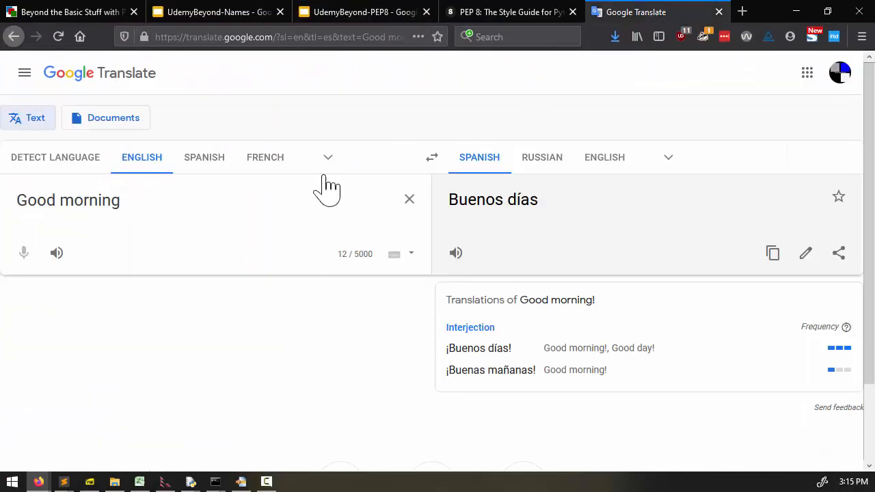
mouse_move(772, 253)
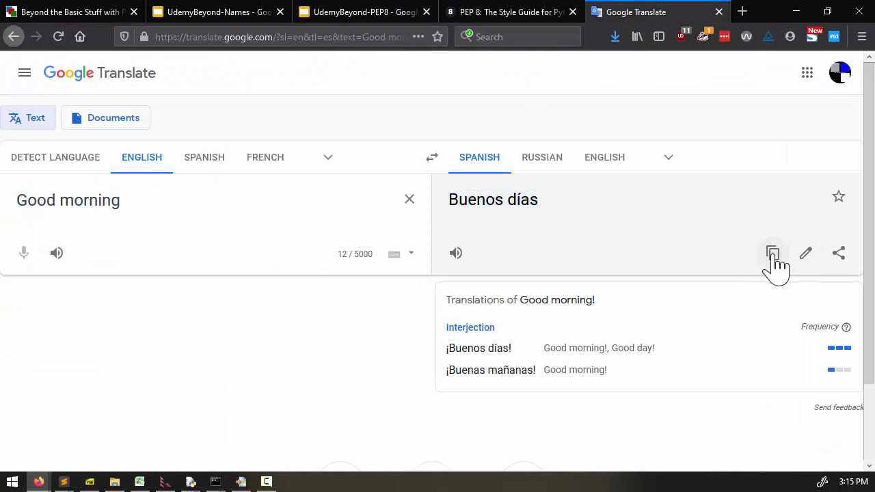
- Copy the Spanish translation Buenos días of Good morning from Google Translate
click(772, 253)
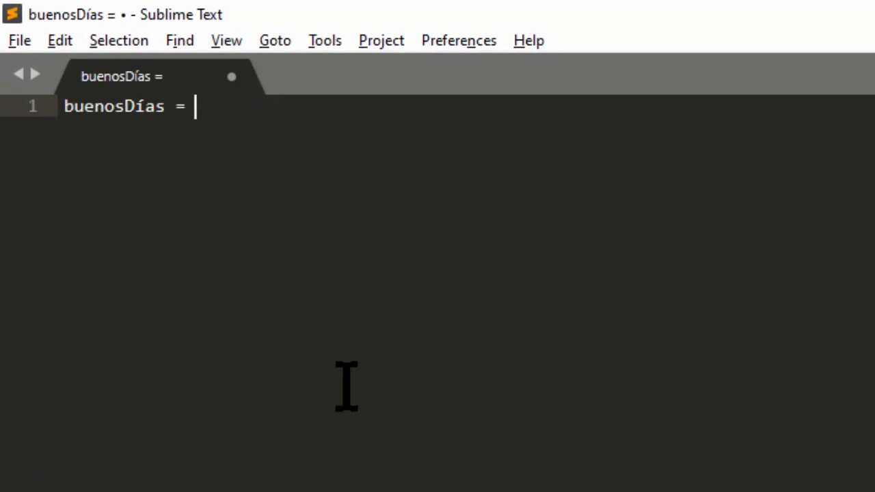
- Complete the assignment buenosDías = 42 on the first line of the Sublime Text file
text(42)
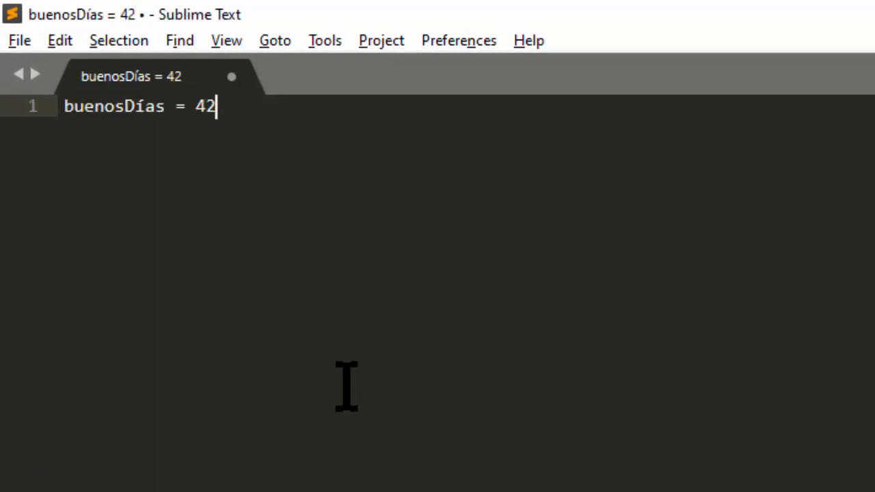
click(62, 106)
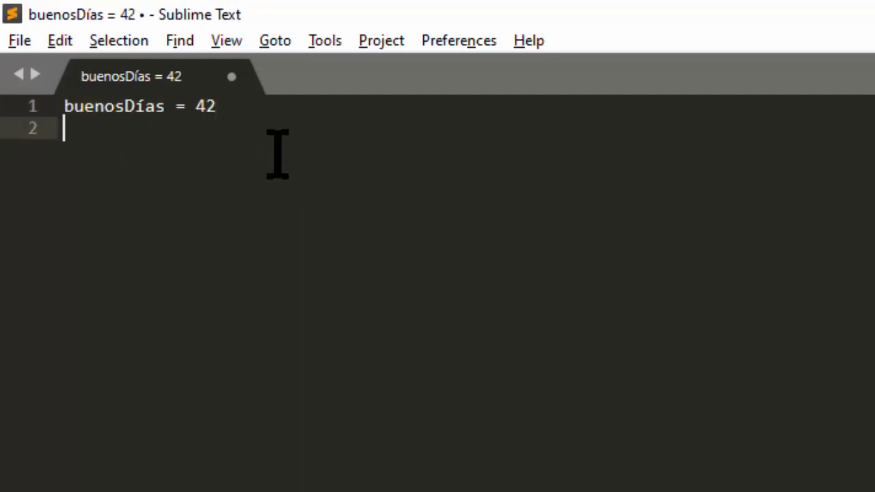
mouse_move(143, 116)
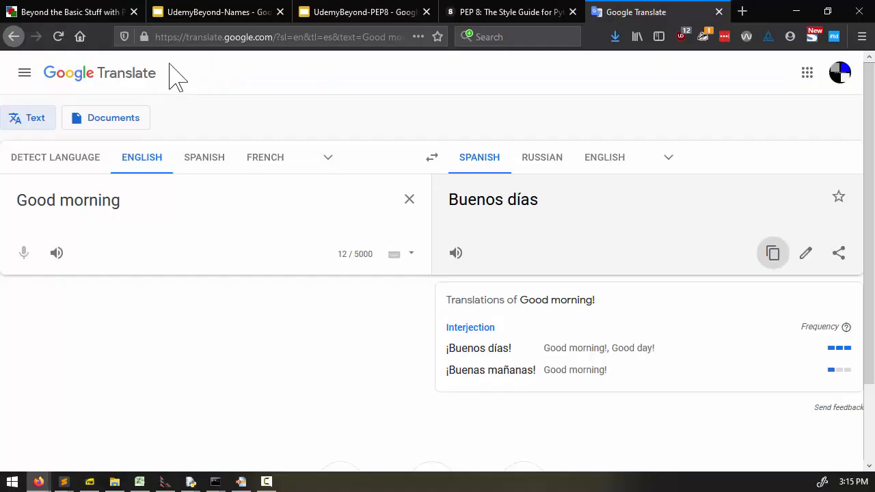
- Translate Good morning into Japanese in Google Translate and copy the result
click(669, 158)
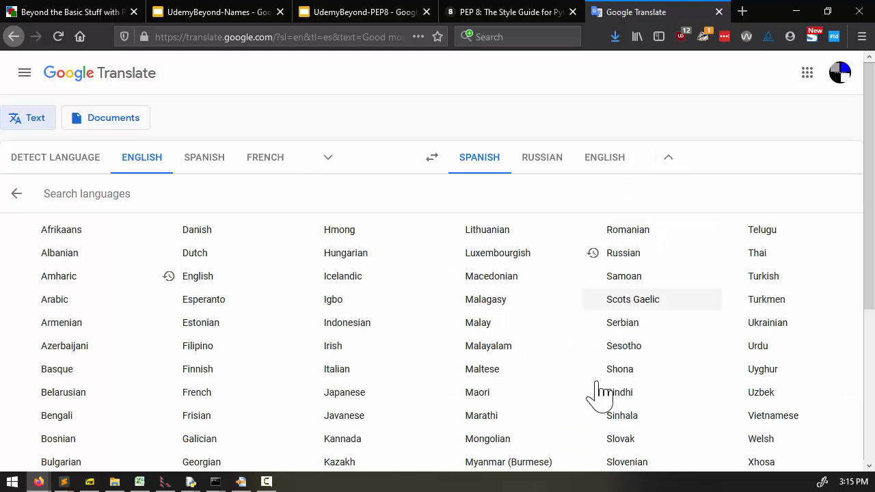
click(344, 392)
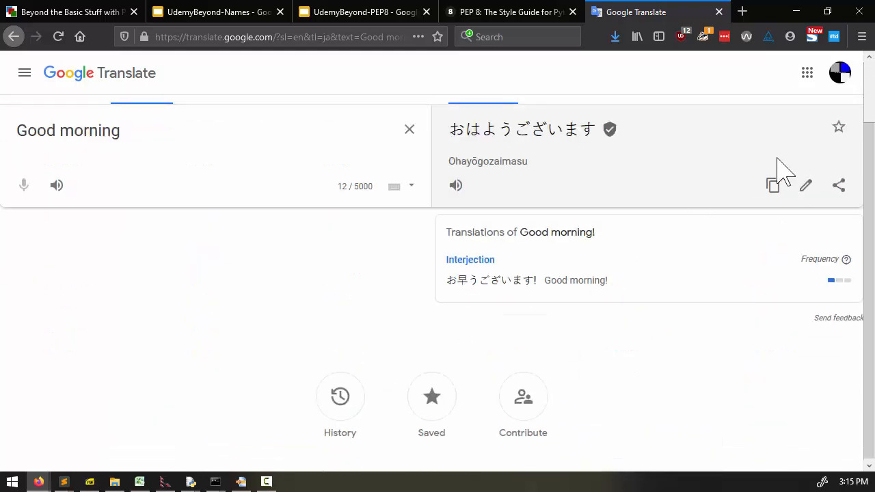
click(773, 186)
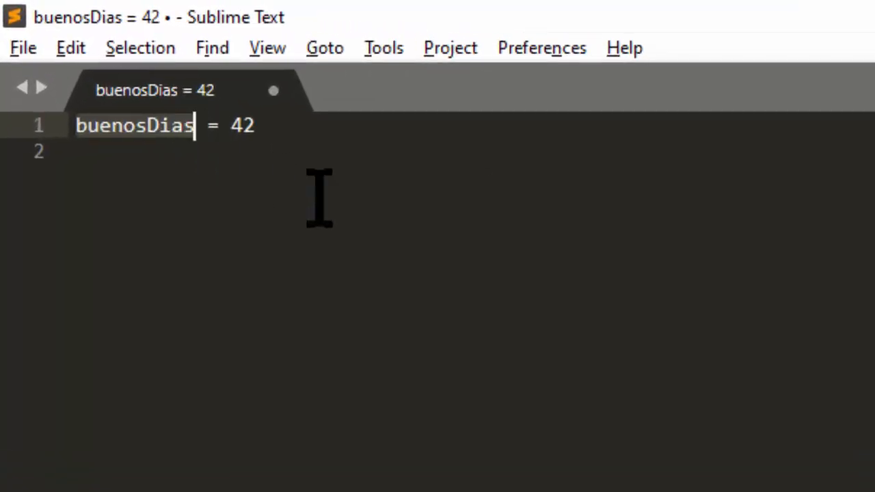
- Paste おはようございます as a variable name on line 2 after buenosDias = 42
text(おはようございます)
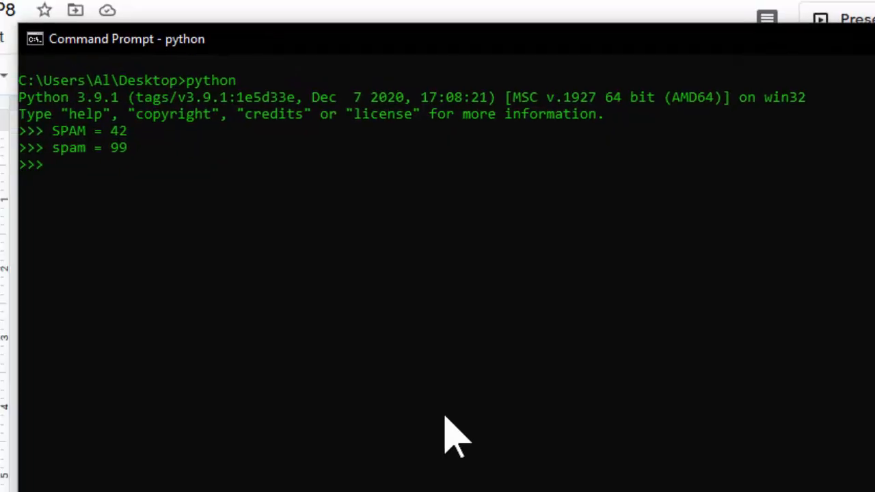
text(import)
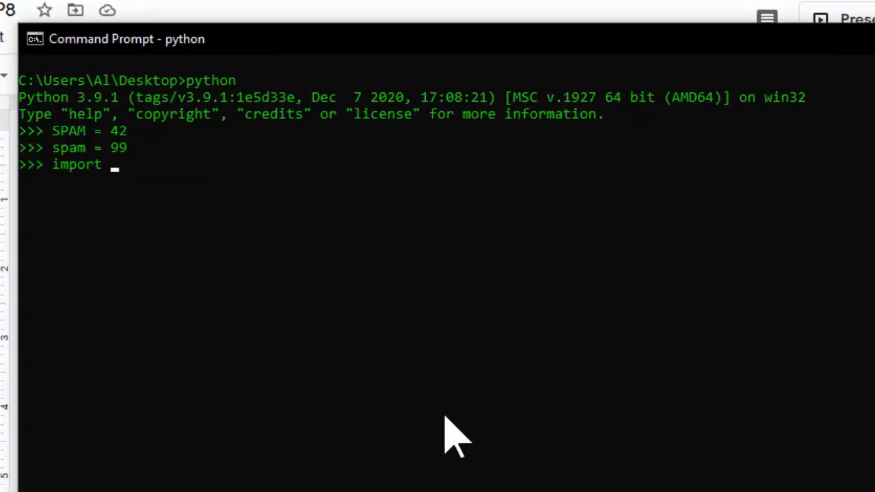
text(r)
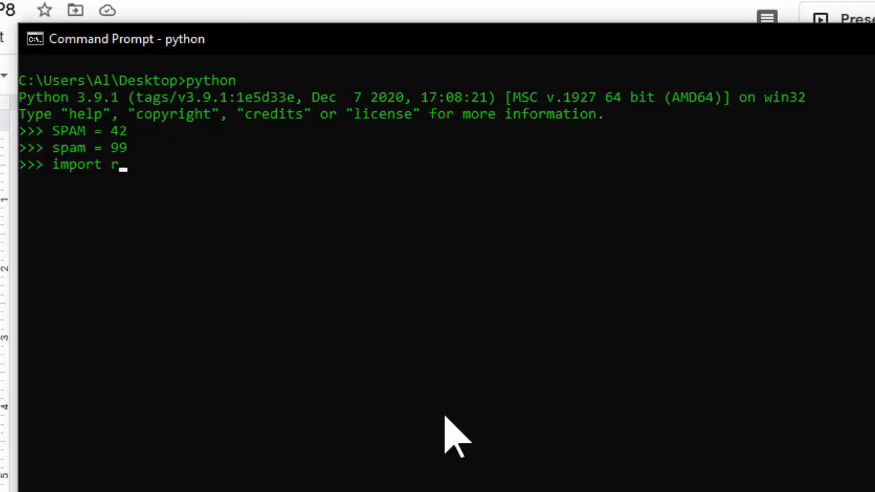
text(andom)
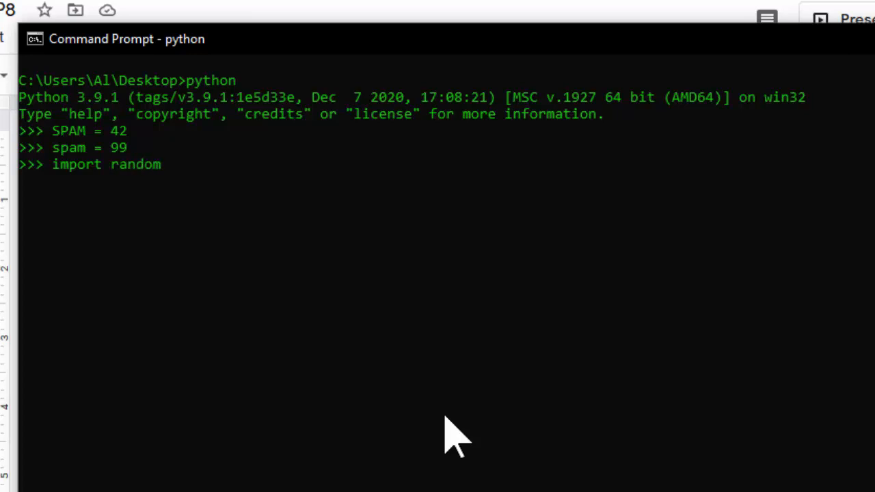
text(math)
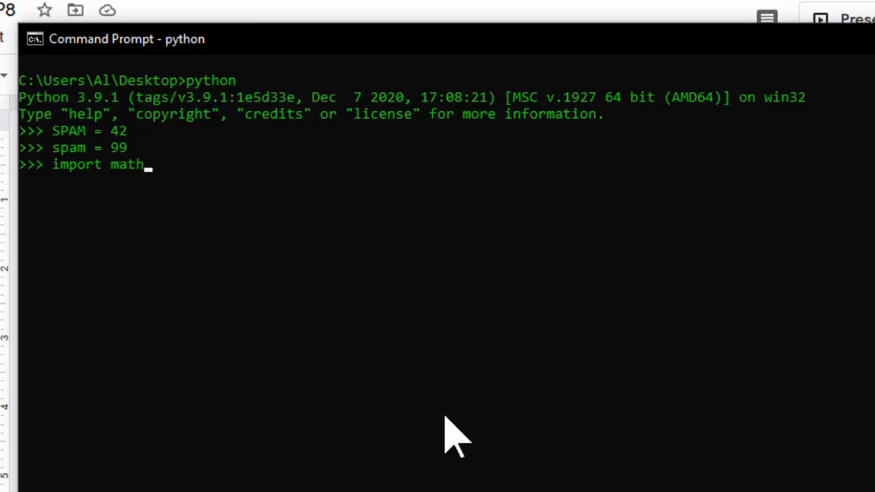
text(sys)
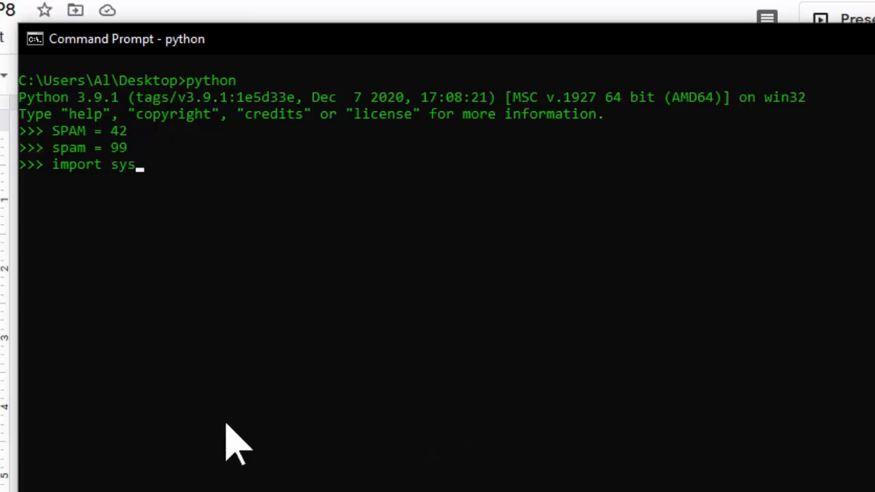
mouse_move(144, 198)
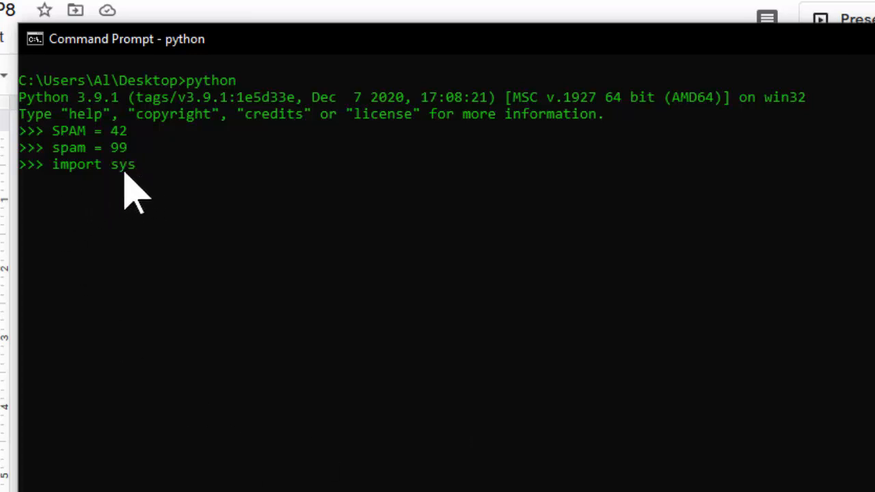
key(Backspace)
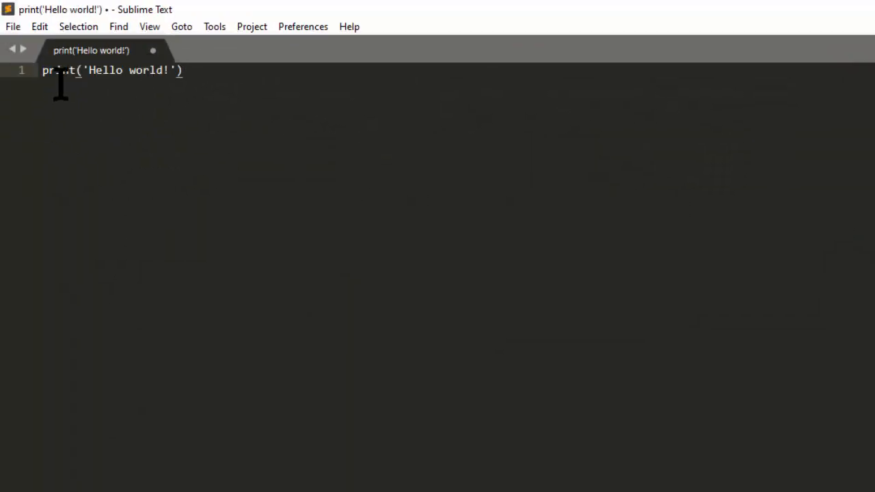
mouse_move(249, 90)
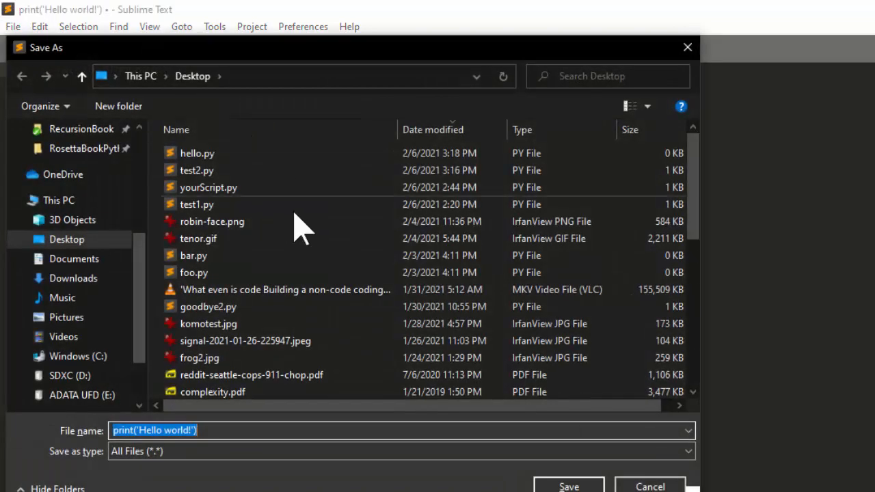
- Name the Hello world script HelloWorld.py in the Save As dialog on the Desktop
text(HelloWorld)
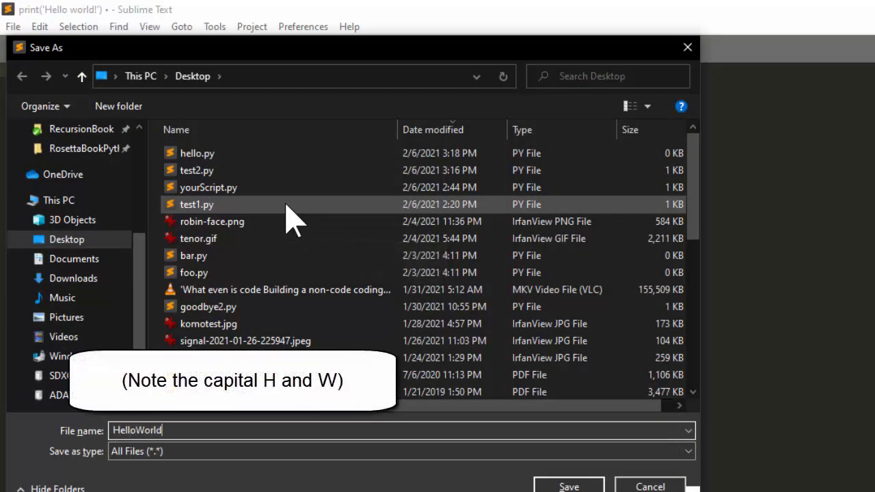
text(.py)
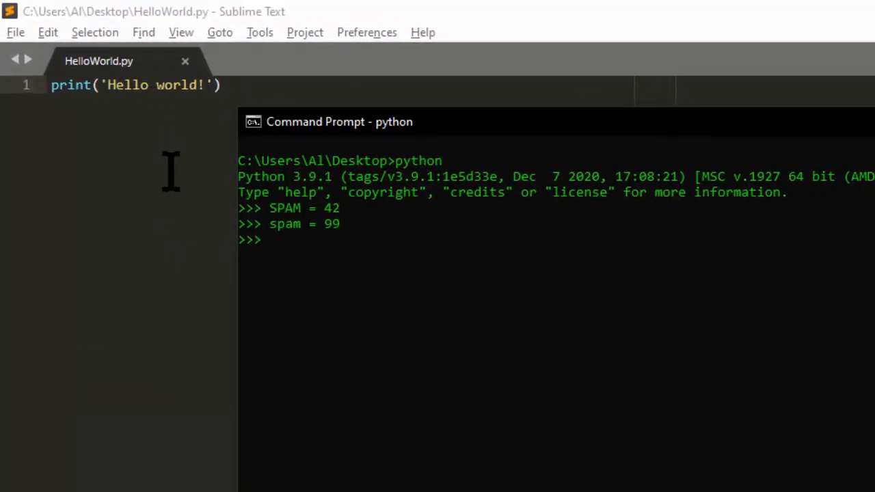
- Run import HelloWorld to print Hello world!, then exit the shell with Ctrl+Z to restart it
text(import)
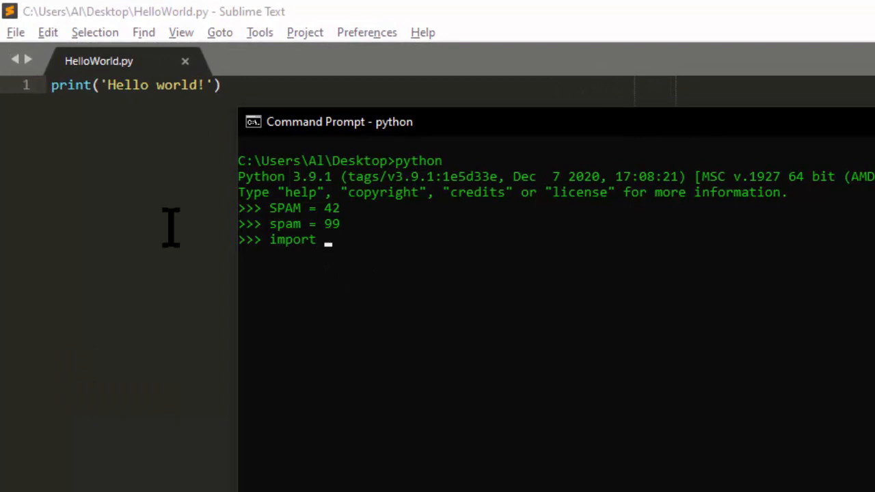
text(Hello)
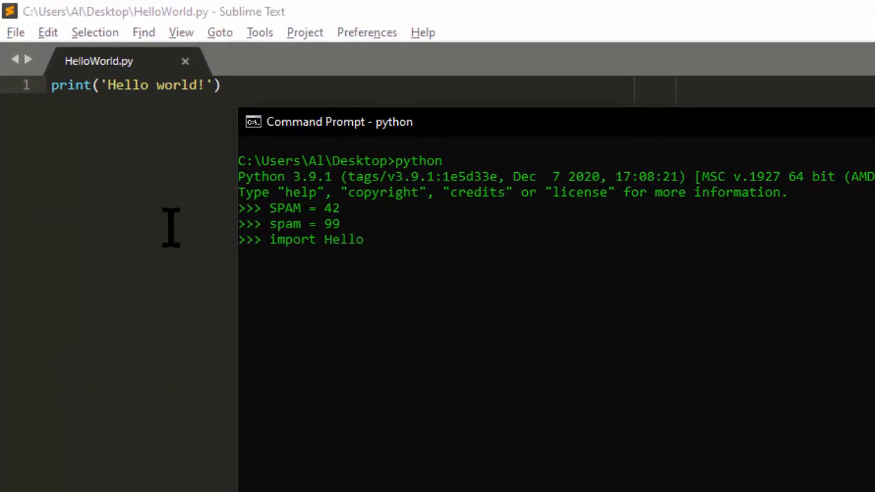
text(World)
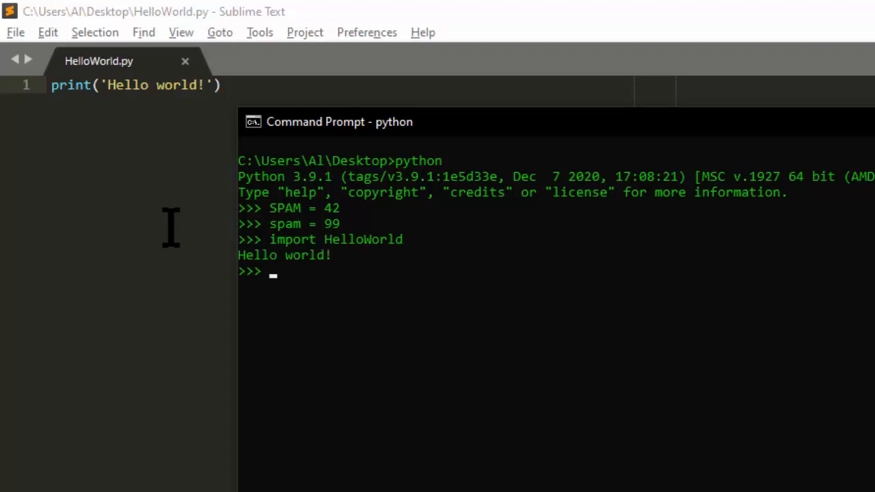
mouse_move(82, 85)
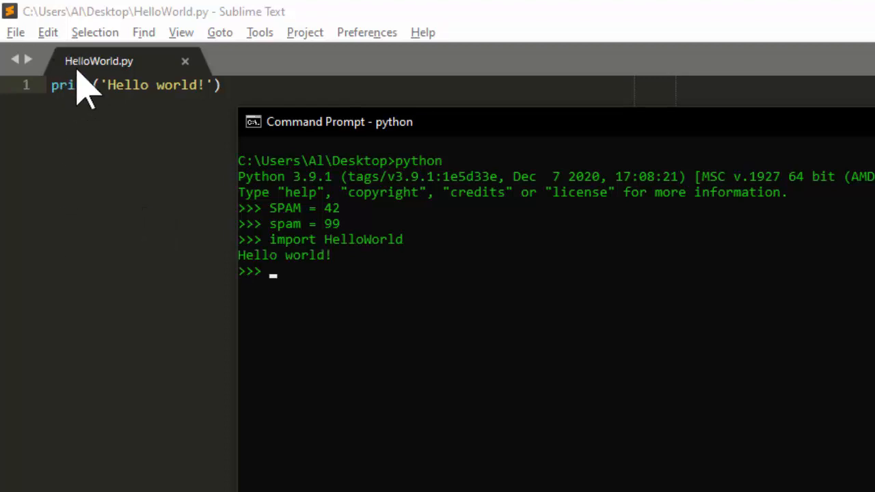
key(ctrl+z)
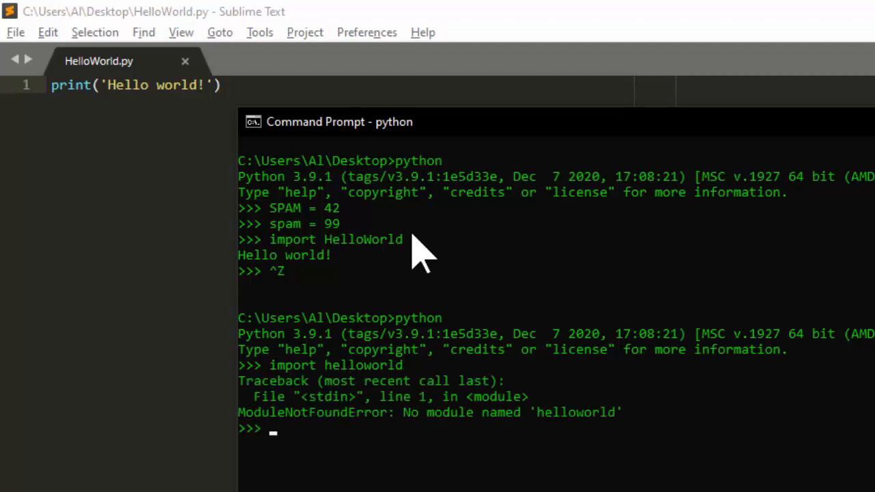
mouse_move(462, 440)
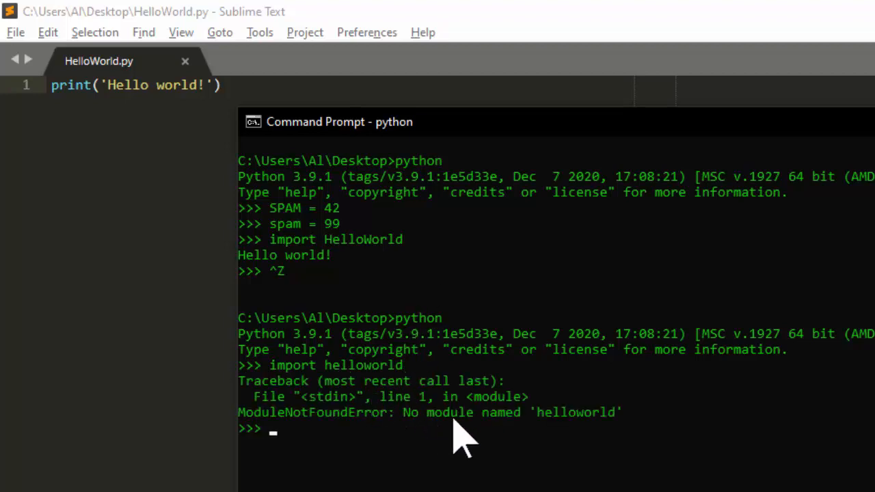
mouse_move(403, 298)
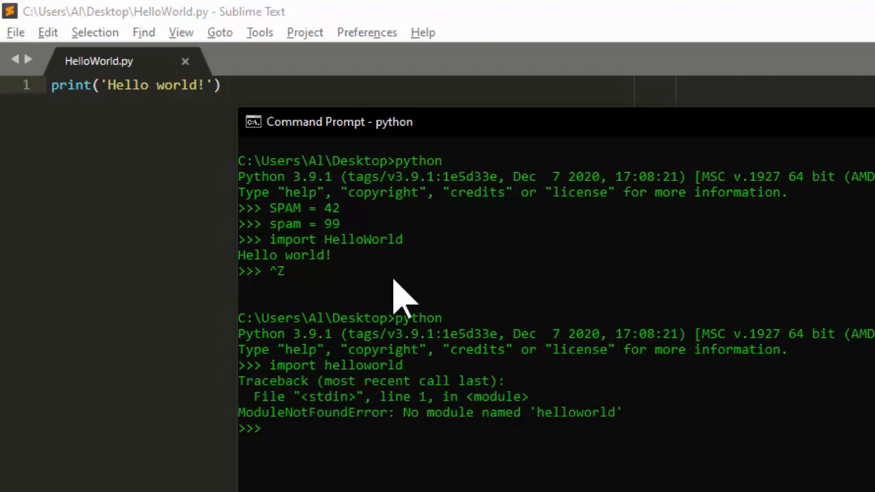
mouse_move(335, 262)
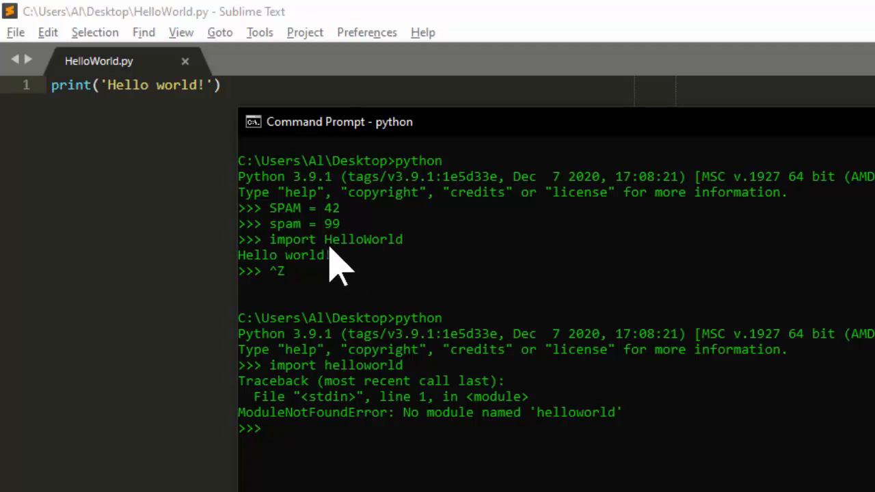
mouse_move(372, 394)
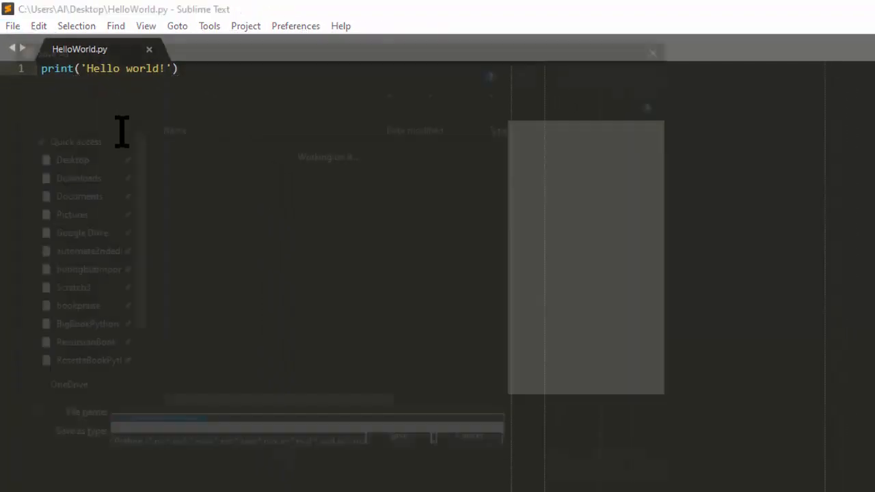
- Save the script again on the Desktop under the new name hello-world.py
text(hello-wo)
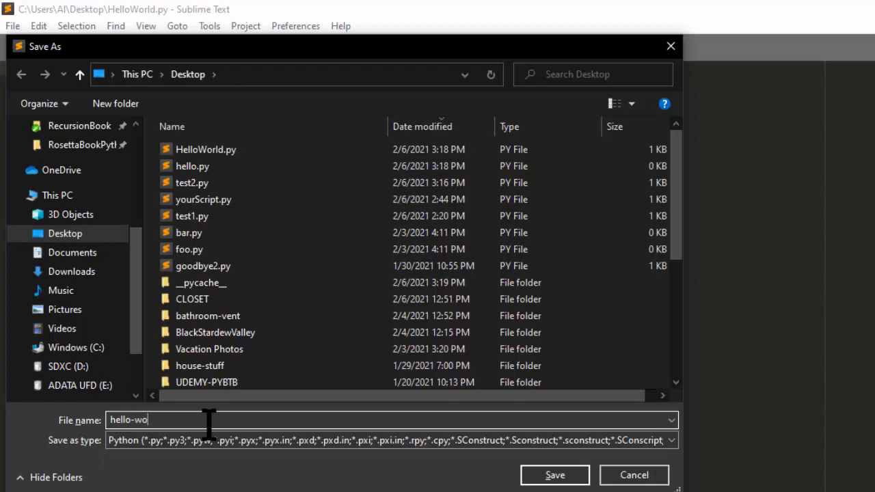
click(555, 476)
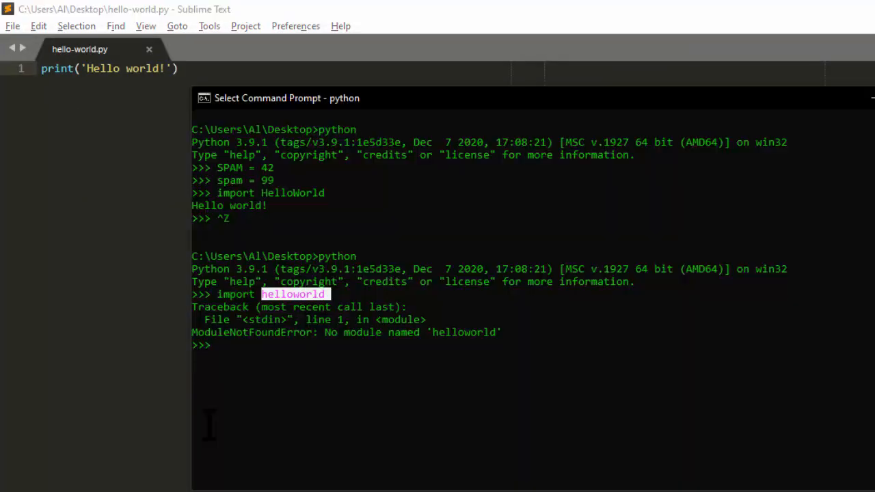
- Run import hello-world to get a SyntaxError and highlight the hyphenated module name
text(import he)
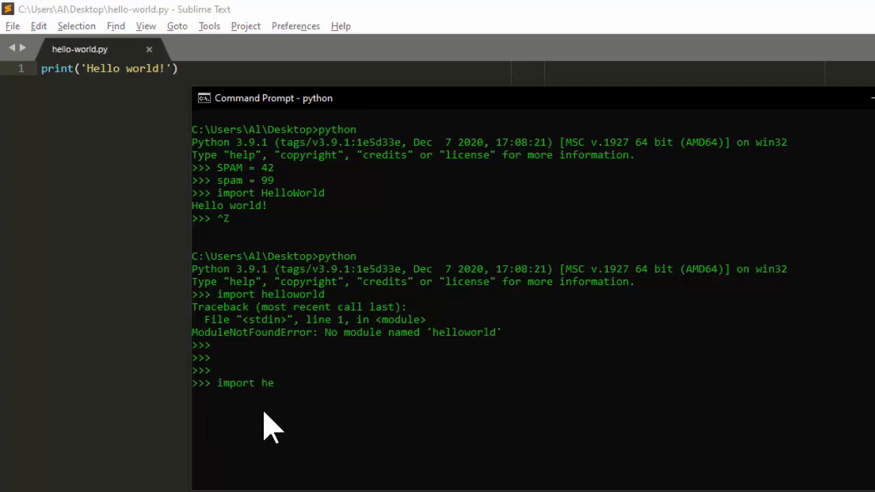
text(llo-world)
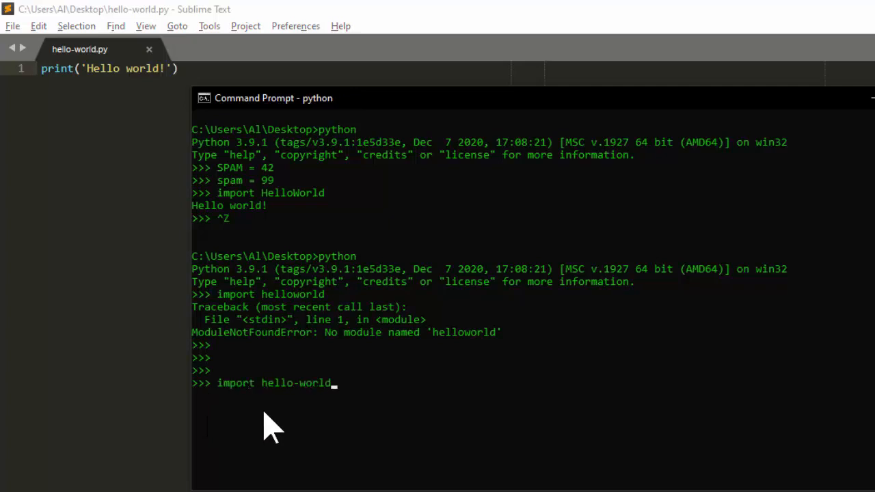
mouse_move(323, 388)
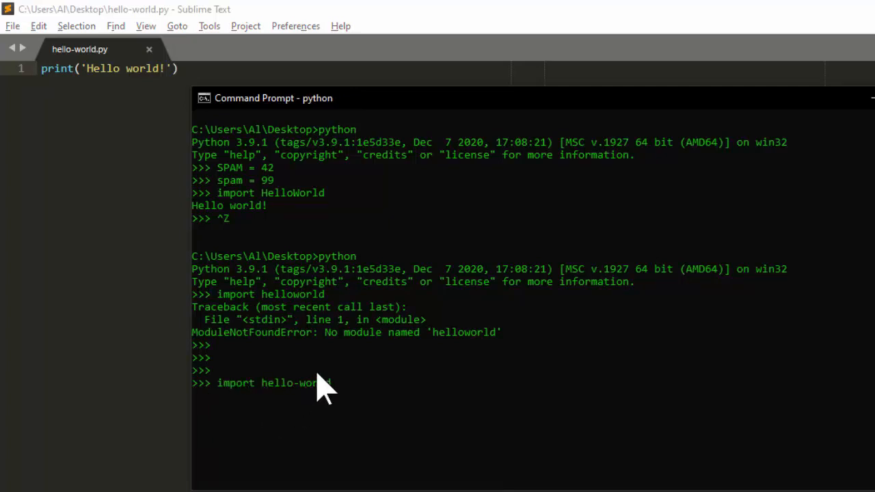
mouse_move(303, 403)
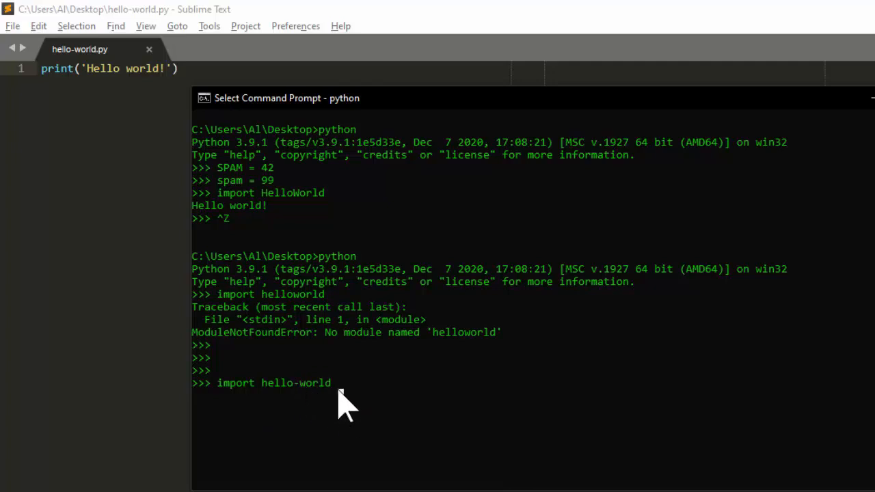
mouse_move(301, 399)
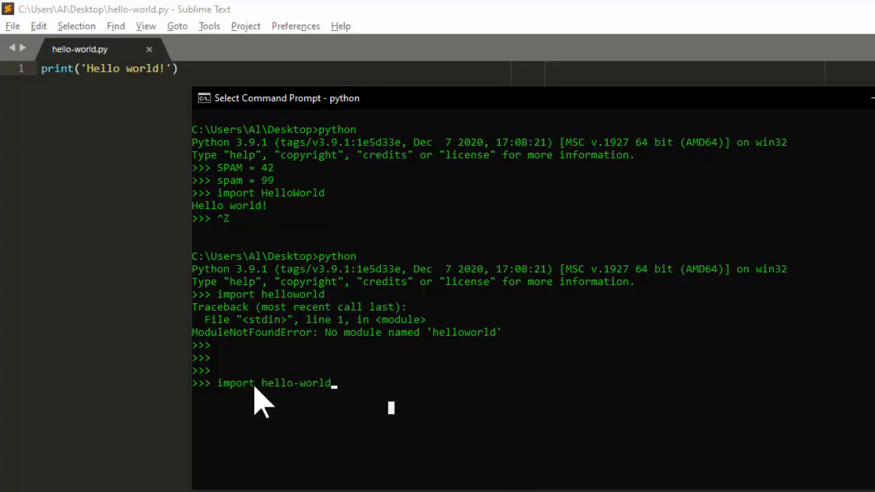
mouse_move(273, 399)
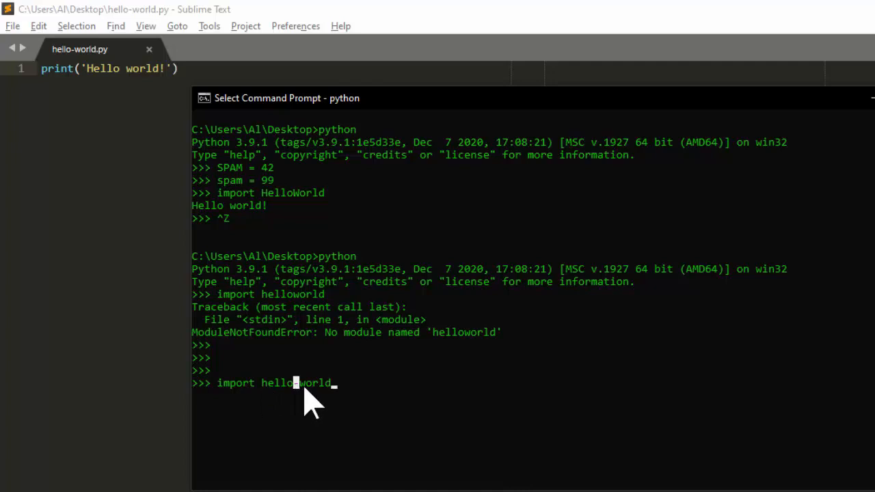
double_click(314, 383)
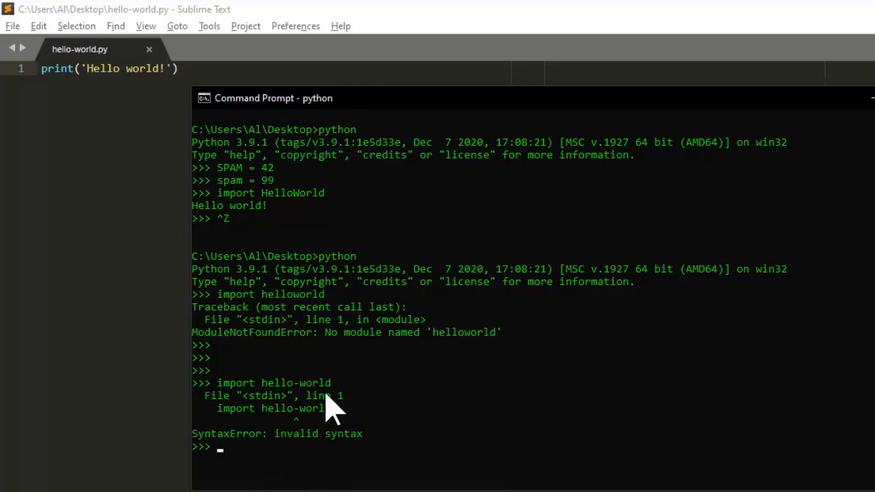
mouse_move(79, 71)
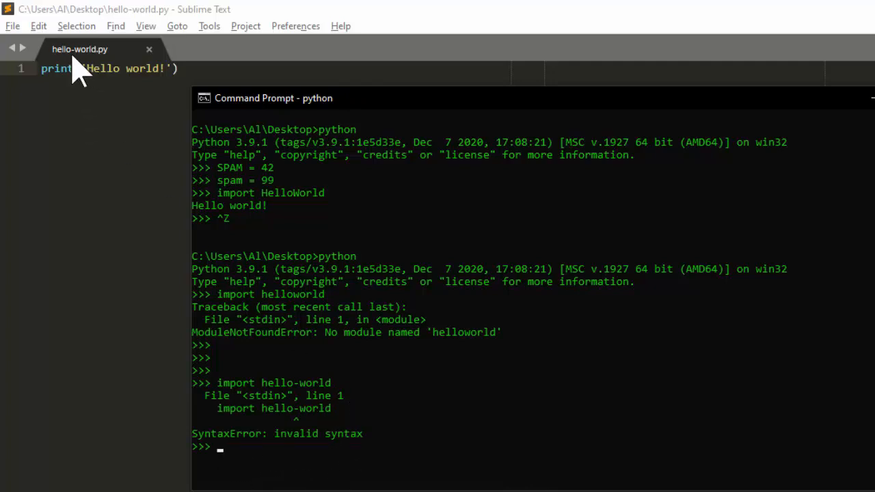
mouse_move(130, 69)
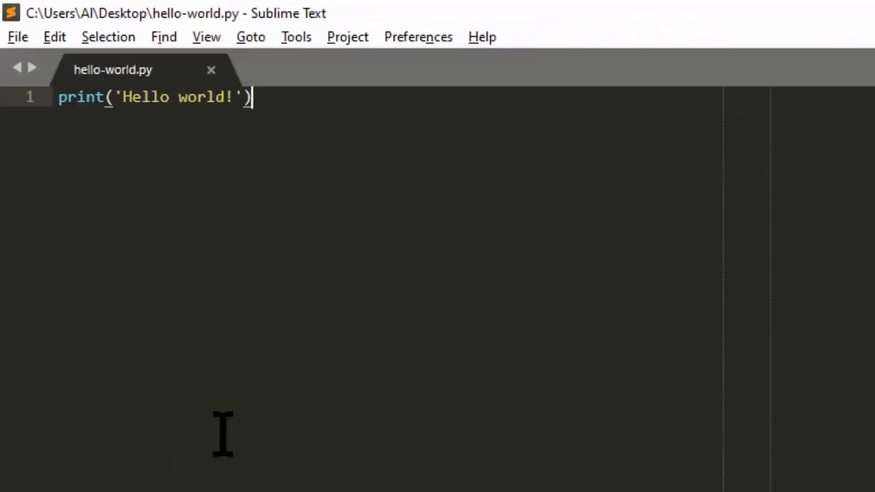
- Write the declaration class HelloWorld: in place of the print line
text(class)
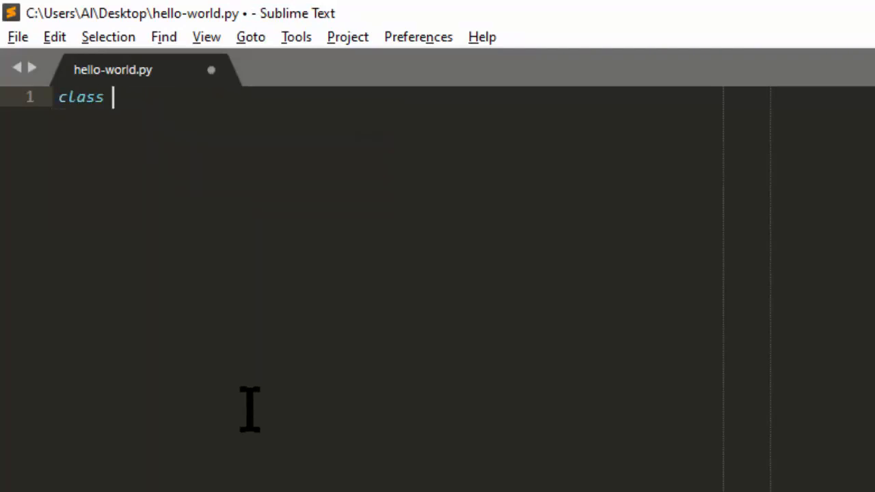
text(h)
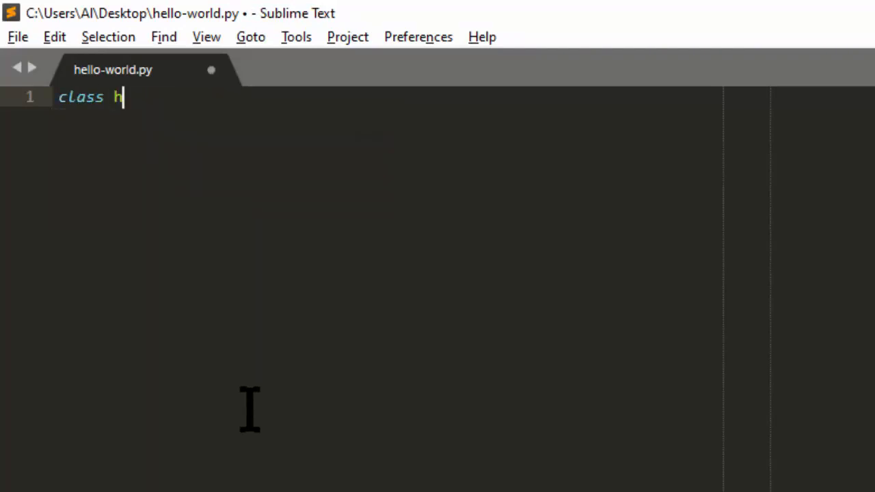
text(elloCa)
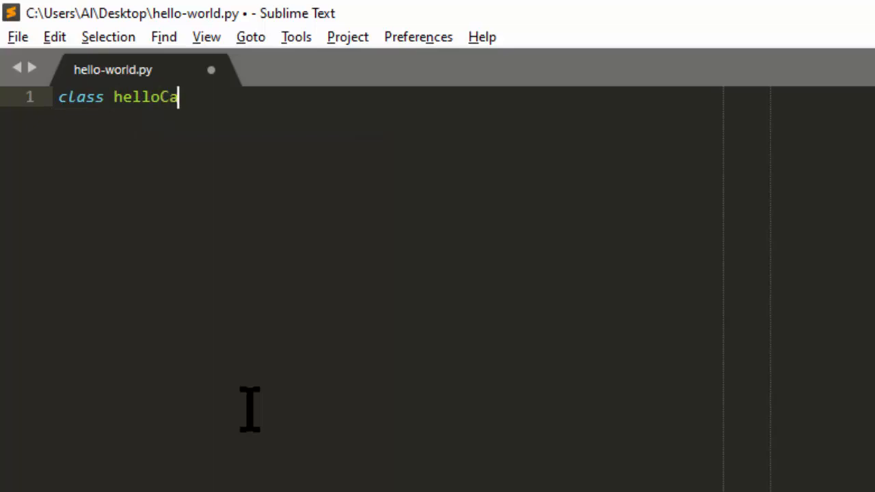
text(World:)
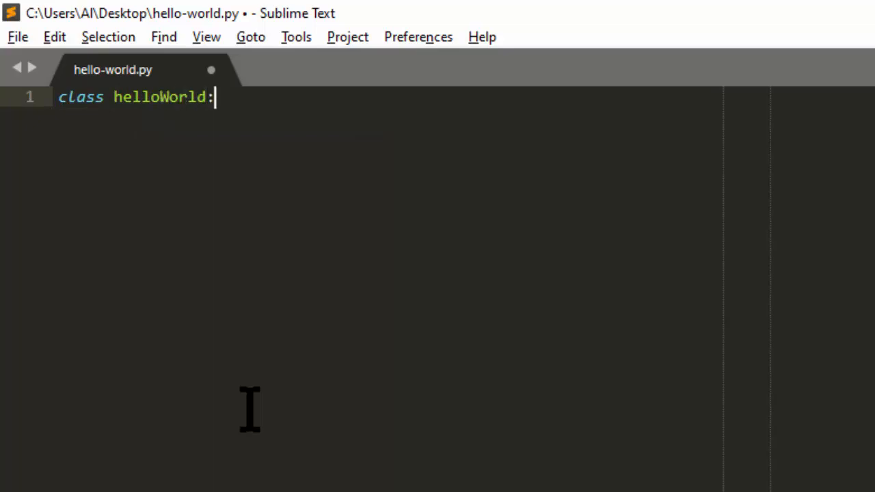
text(H)
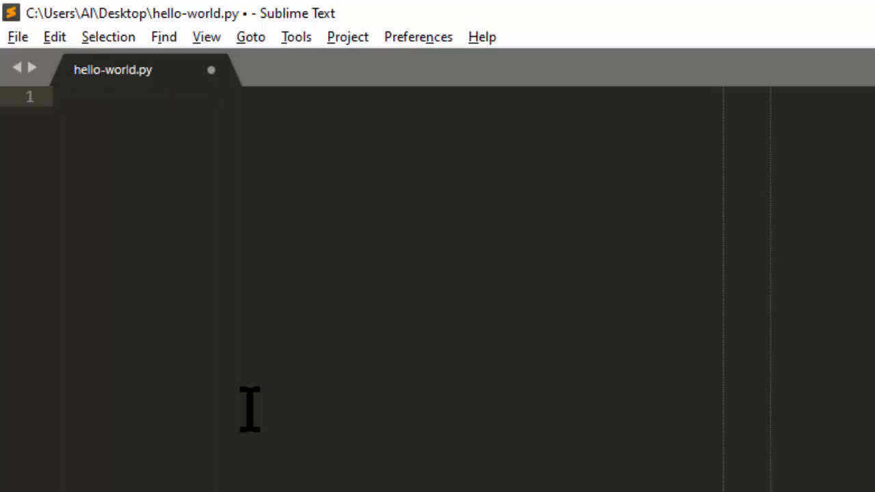
- Write DAYS_IN_A_WEEK = 7 as the file's first line and place the cursor in the name
text(DA)
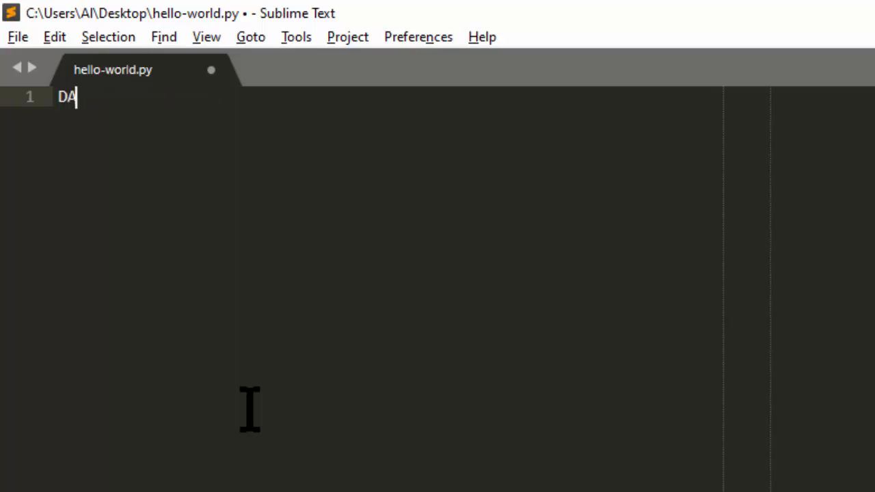
text(YS_)
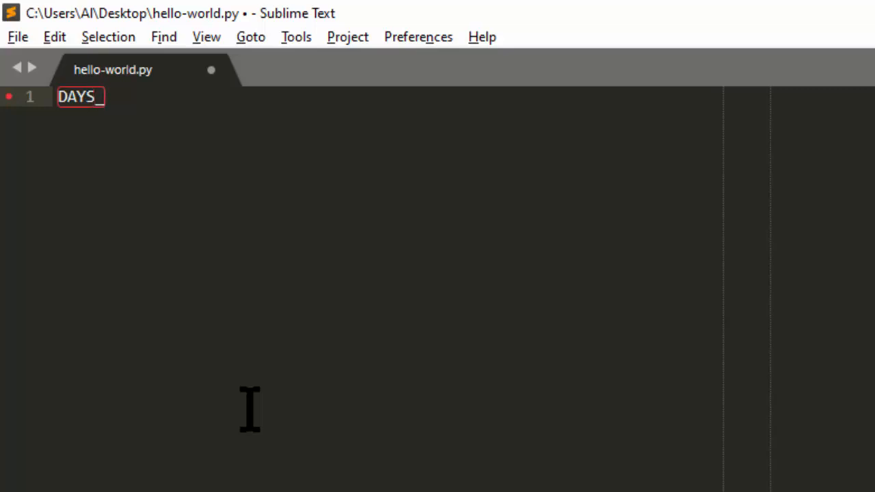
text(I)
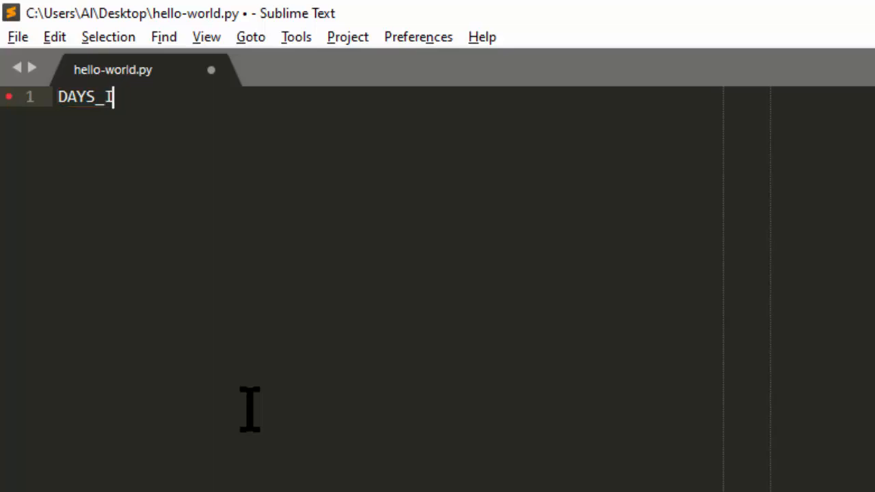
text(N_A_WEEK = 7)
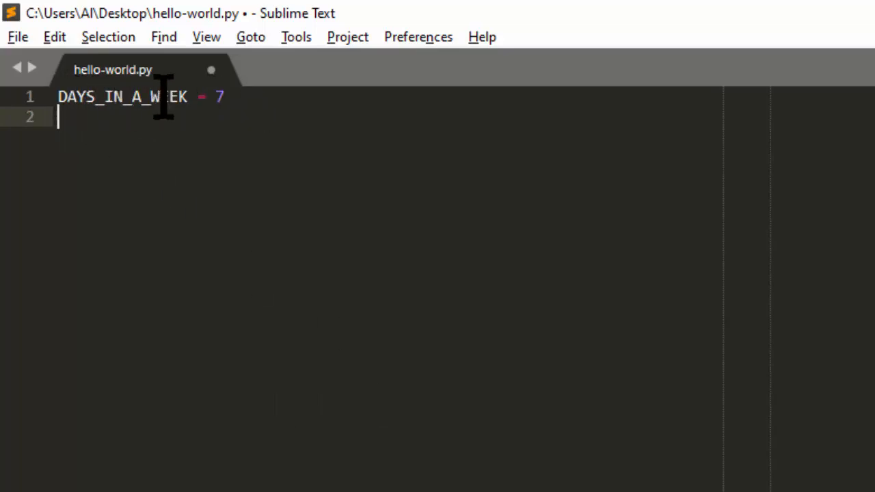
mouse_move(197, 150)
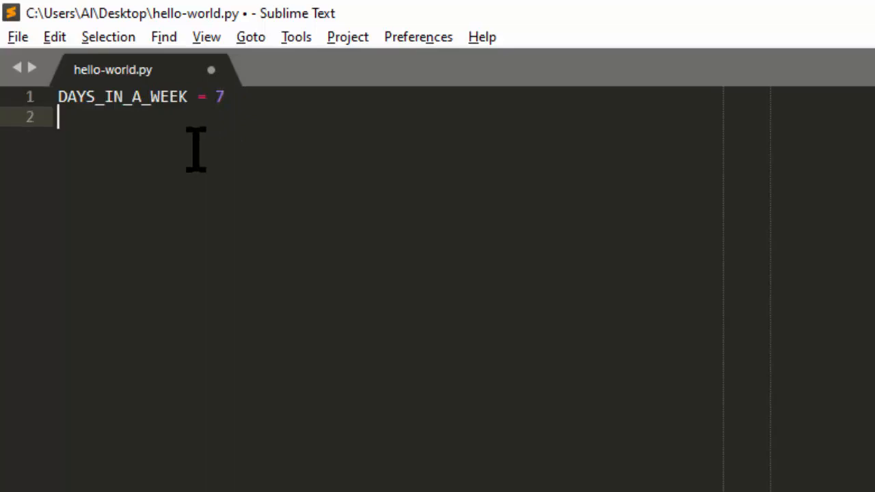
click(185, 95)
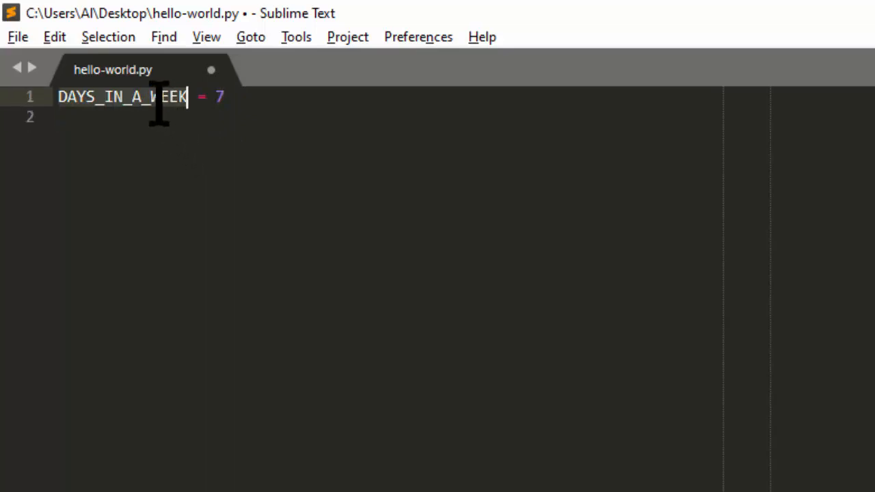
mouse_move(142, 161)
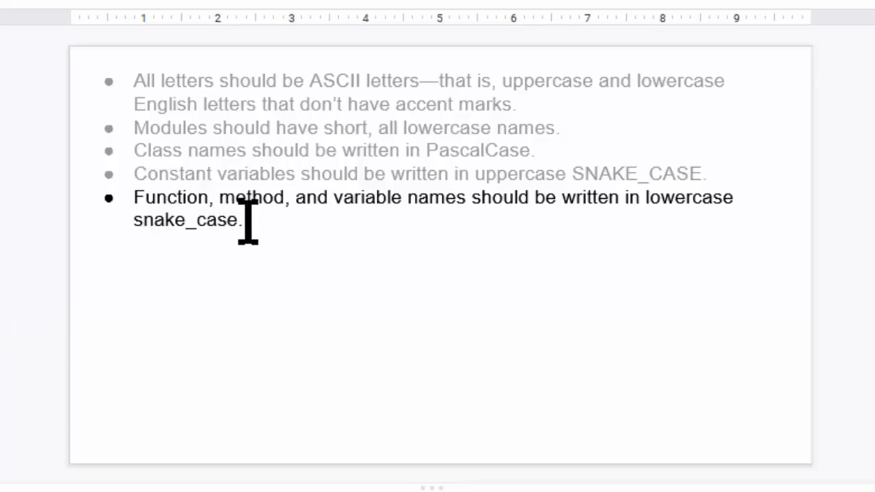
mouse_move(523, 235)
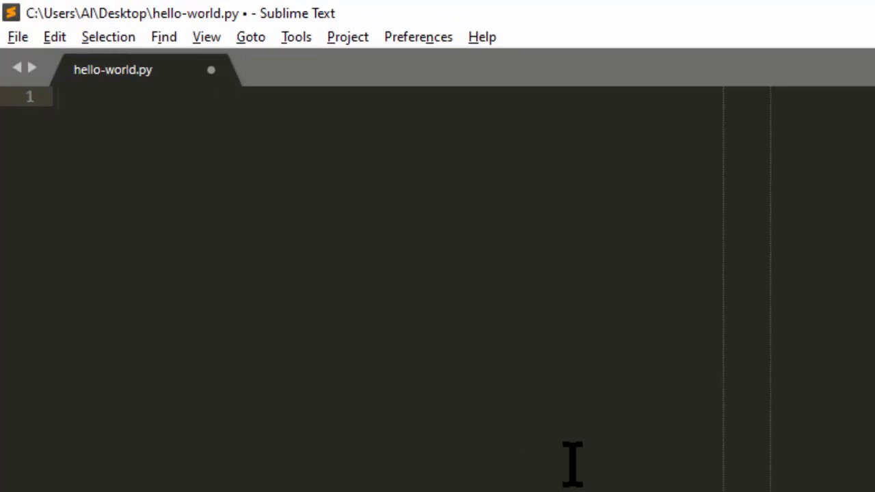
- Write current_inventory_status = True and rename the variable to currentInventoryStatus
text(current)
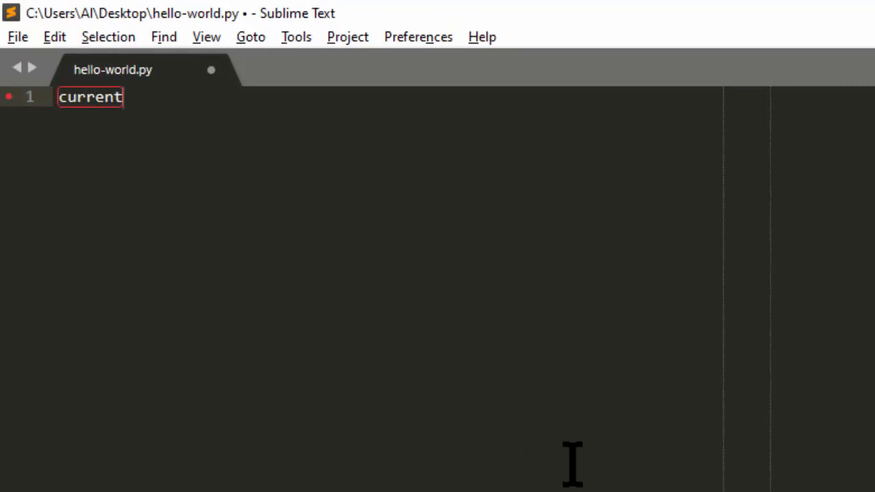
text(_inventory_sta)
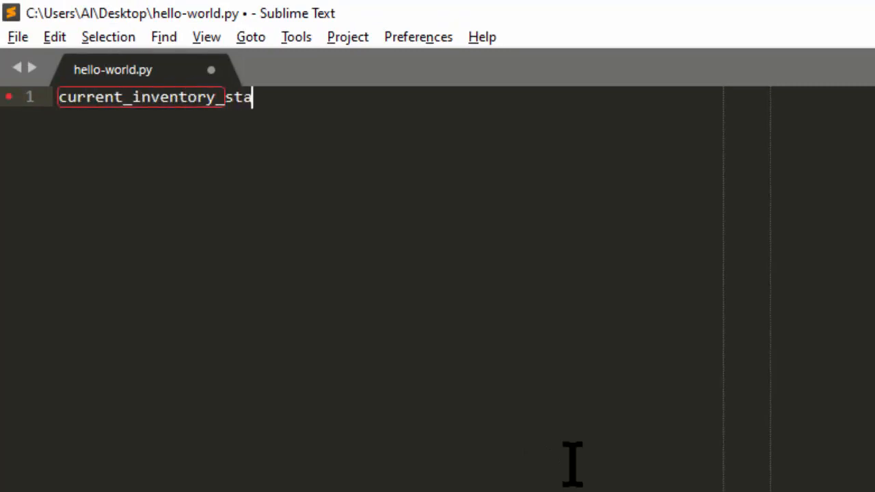
text(tus =)
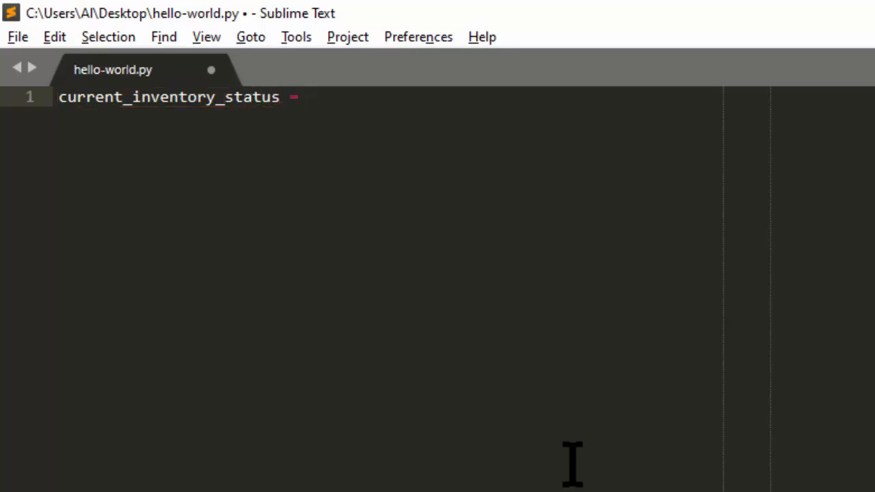
text(True)
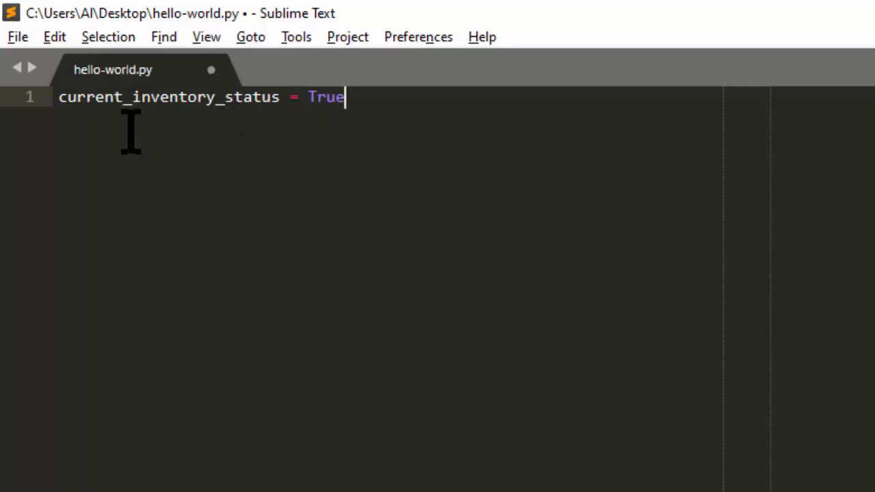
mouse_move(350, 181)
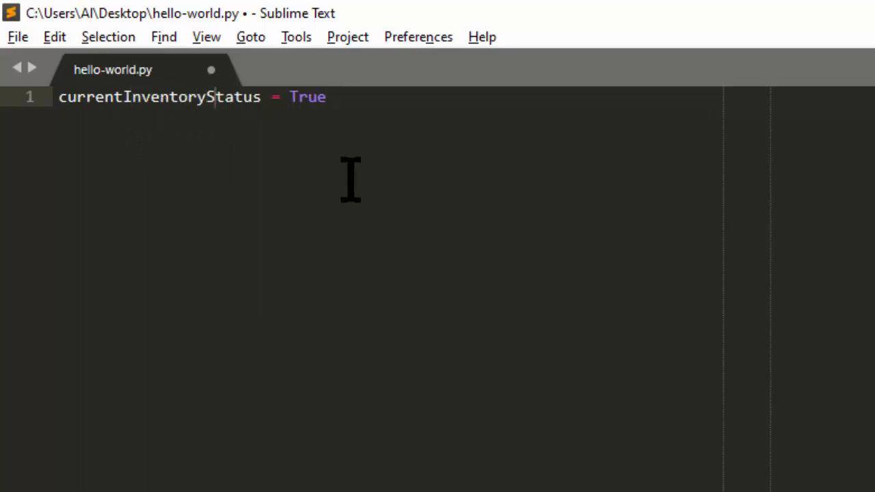
click(326, 95)
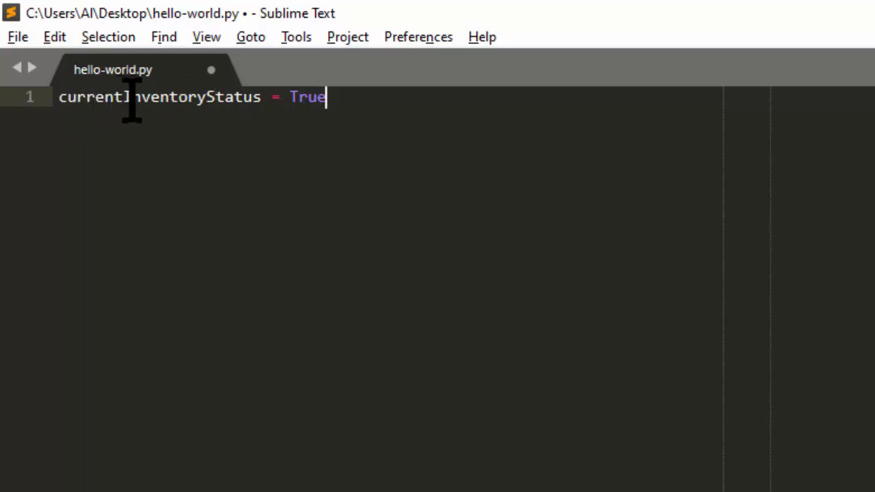
mouse_move(295, 158)
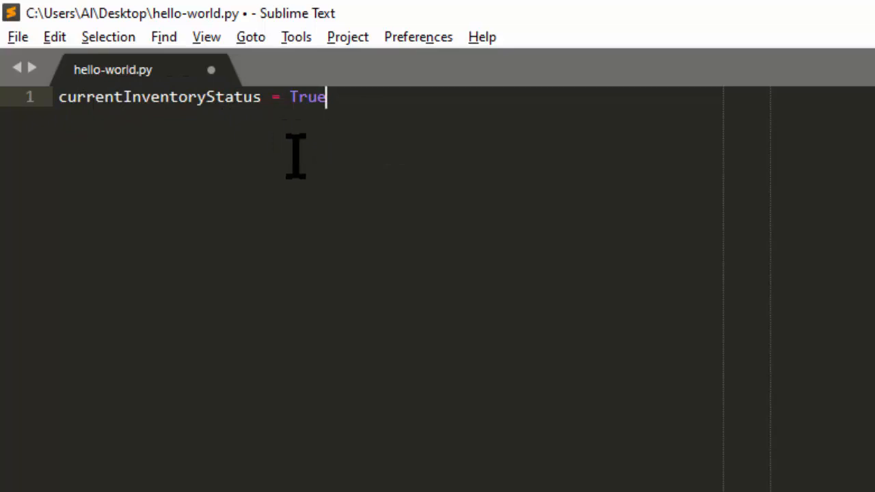
mouse_move(372, 117)
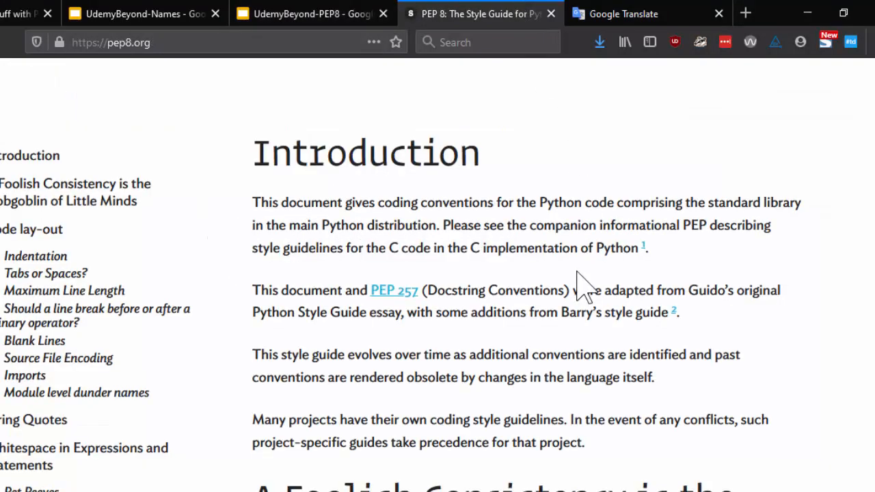
- Scroll PEP 8 to the 'A Foolish Consistency is the Hobgoblin of Little Minds' heading and highlight it
scroll(down, 3)
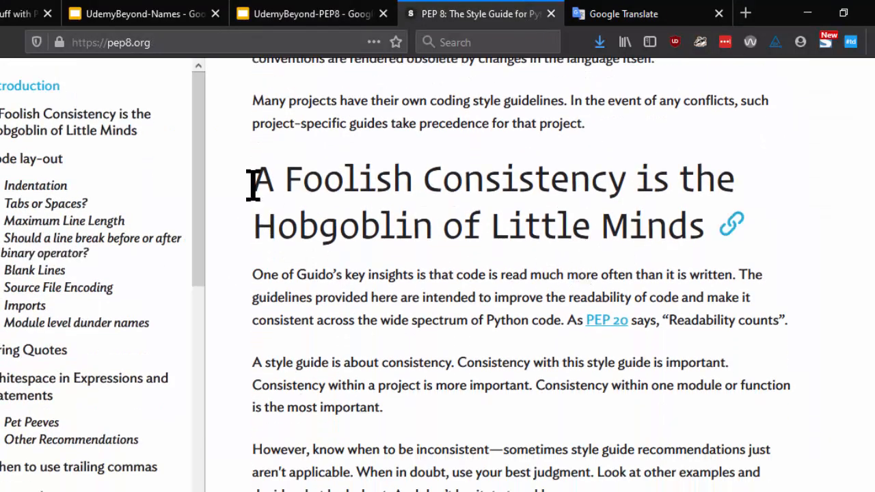
drag(253, 178, 697, 226)
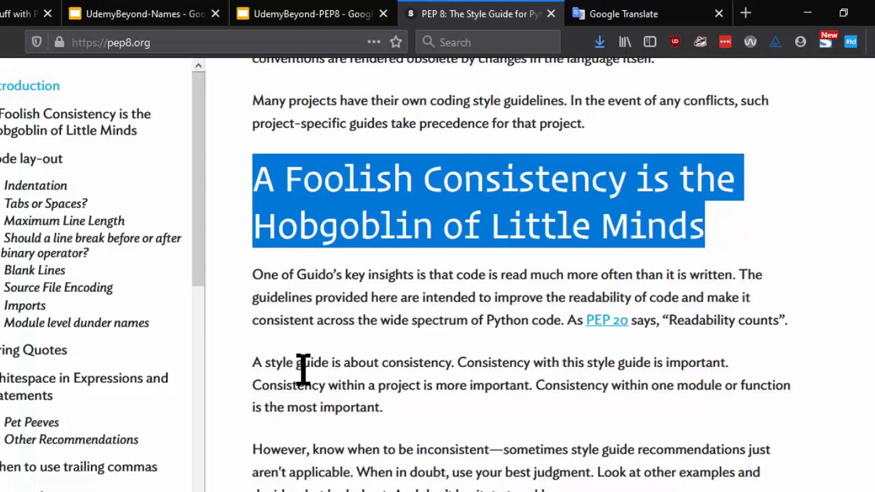
mouse_move(413, 448)
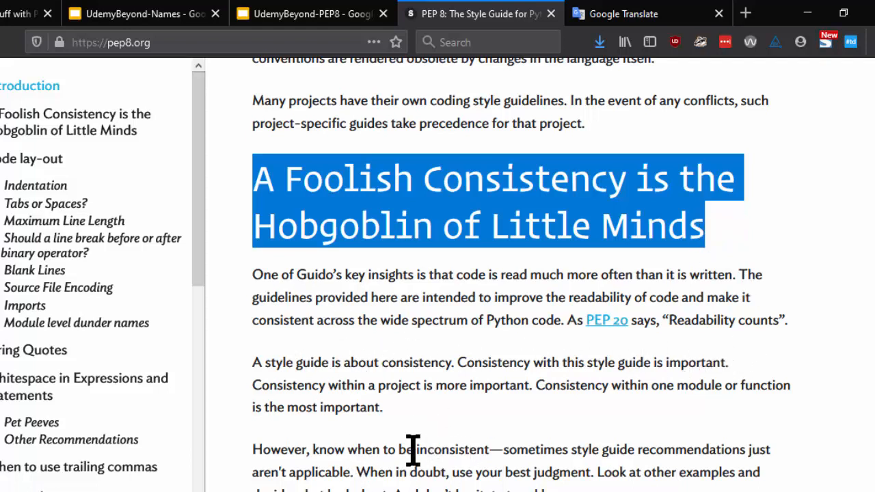
mouse_move(410, 424)
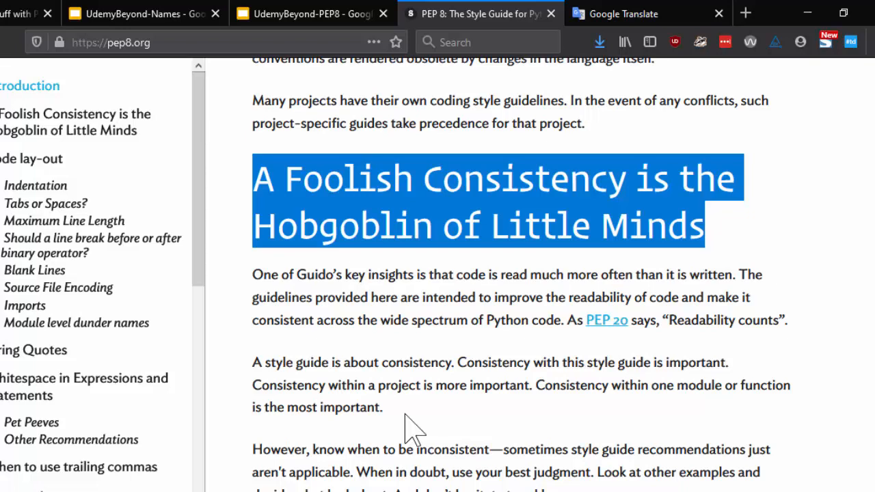
click(413, 431)
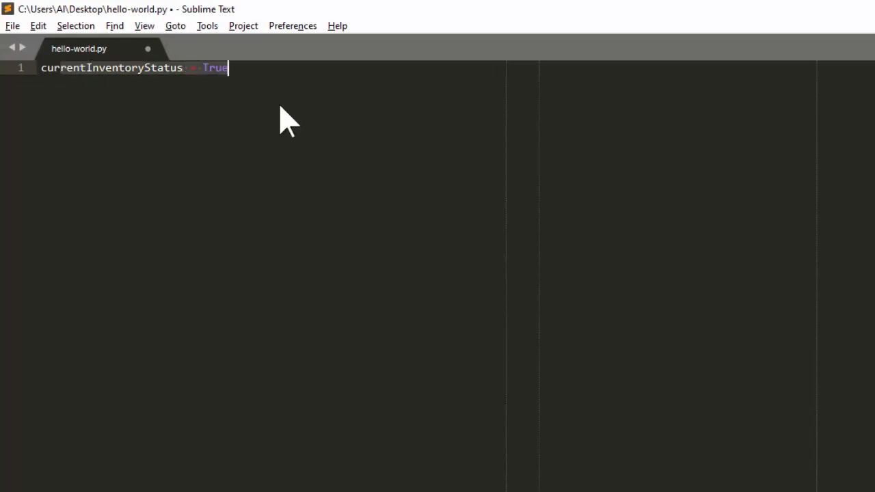
mouse_move(317, 139)
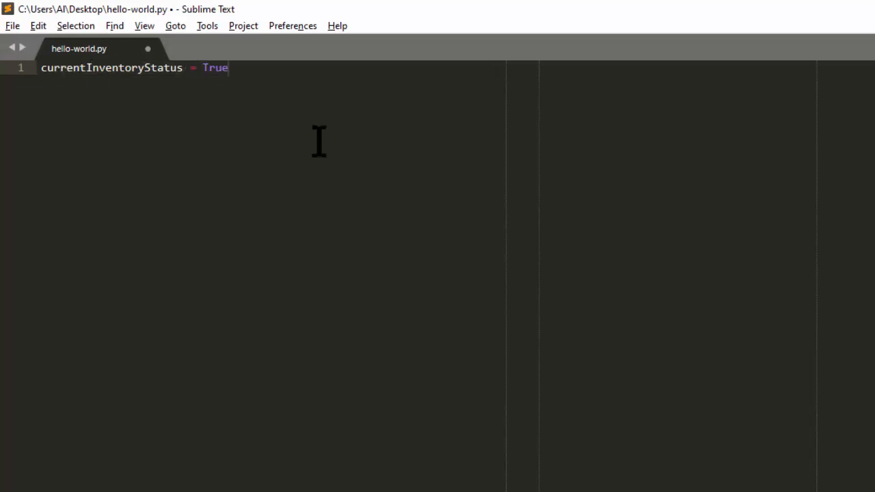
- Keep currentInventoryStatus = True and add current_inventory_status = True on the line below
text(_s)
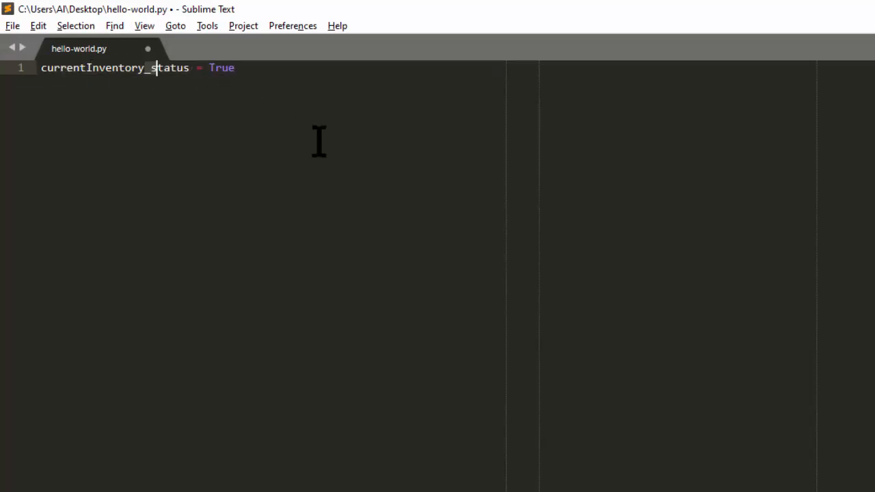
text(current_inventory_status)
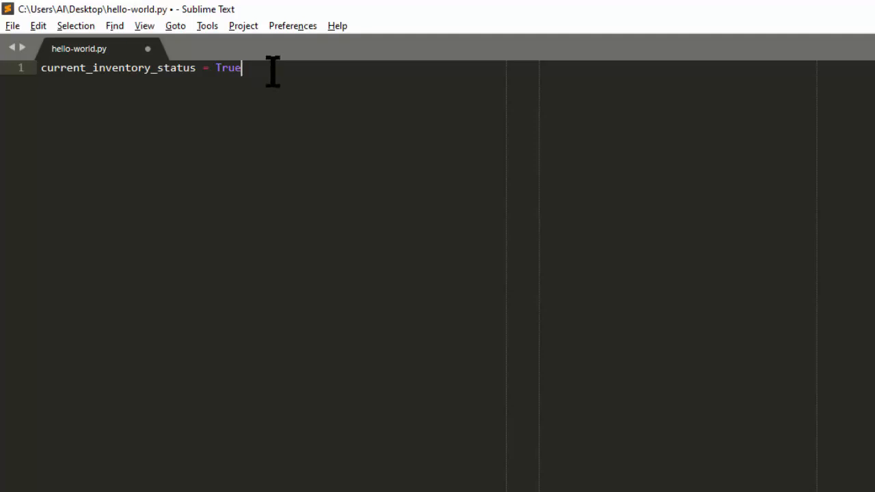
text(currentInventoryStatus = True)
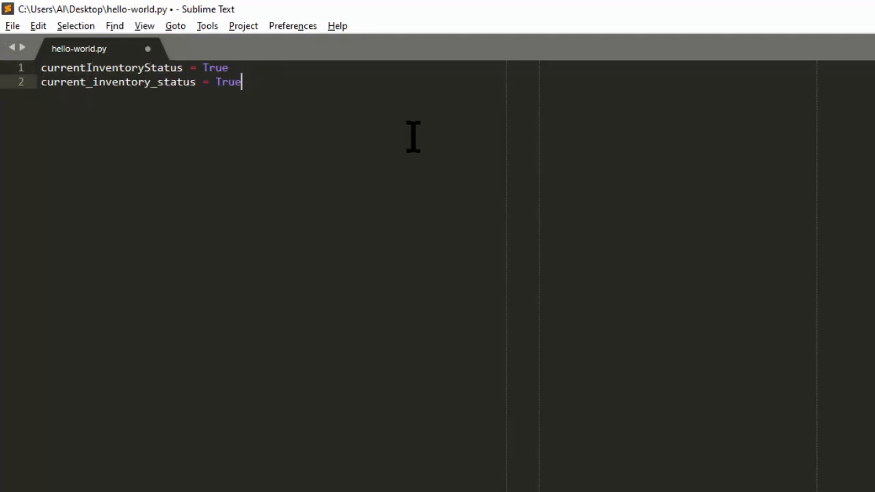
mouse_move(219, 140)
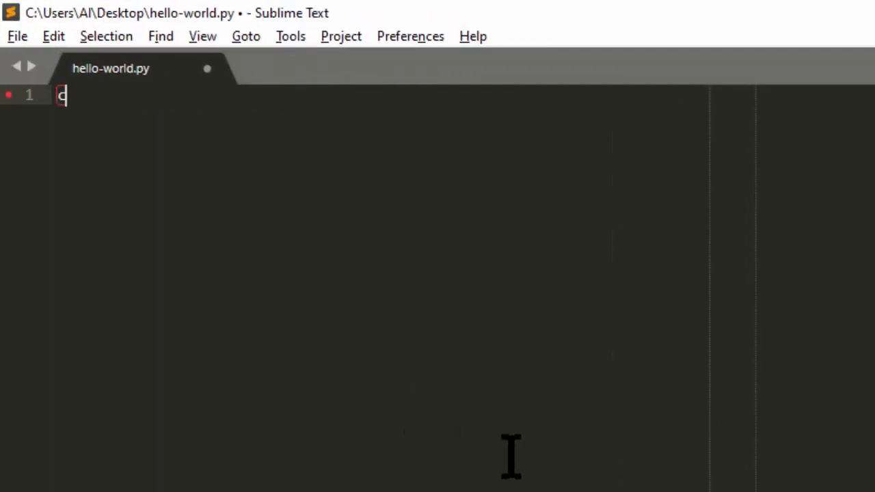
- Declare class GenericClass: with a def __init__() method stub
text(lass)
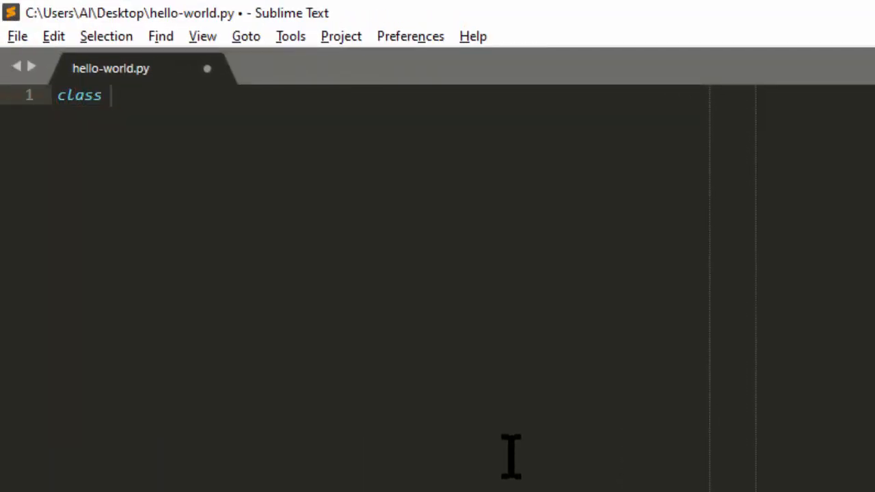
text(G)
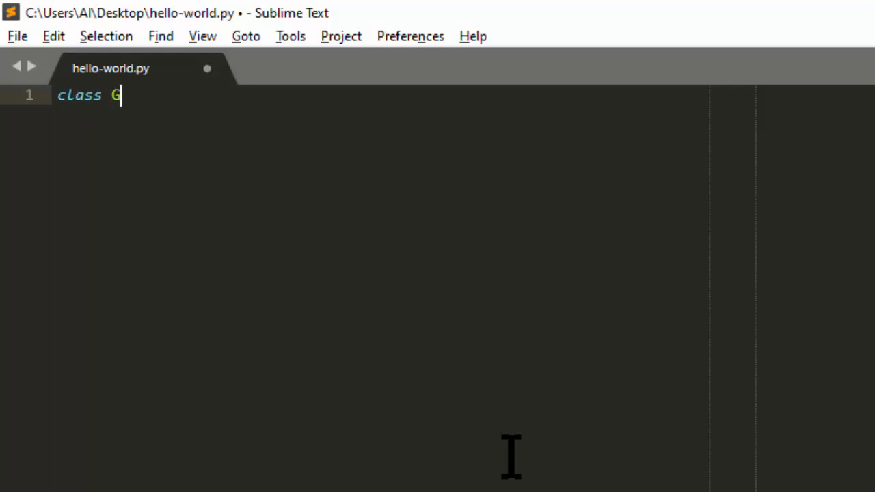
text(enericClass:)
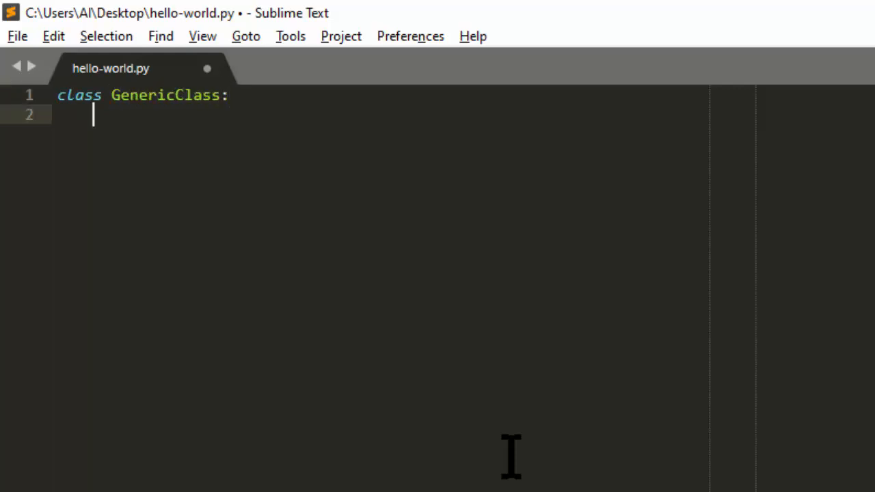
text(def __i)
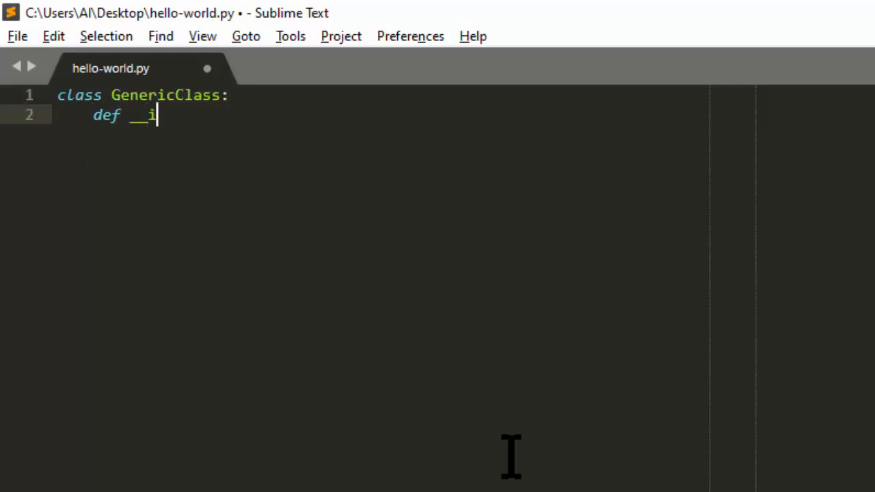
text(nit__())
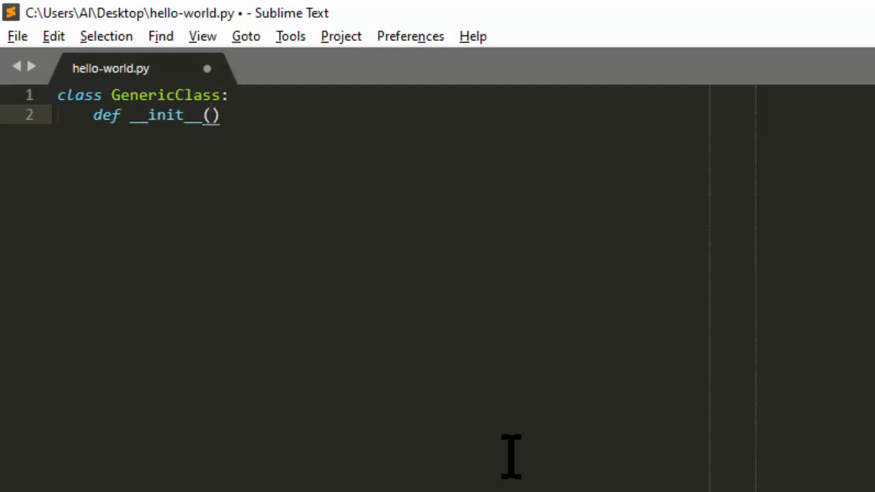
- Give __init__ the parameter self, replacing the foobar name
text(s)
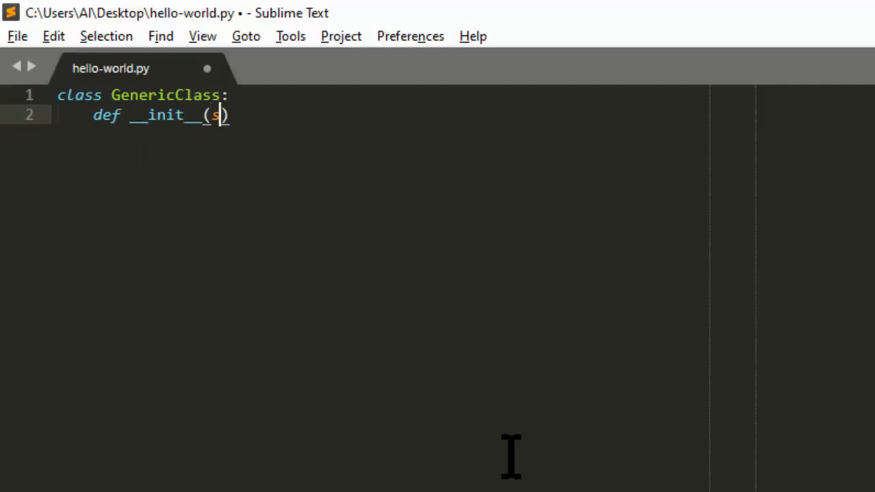
text(elf)
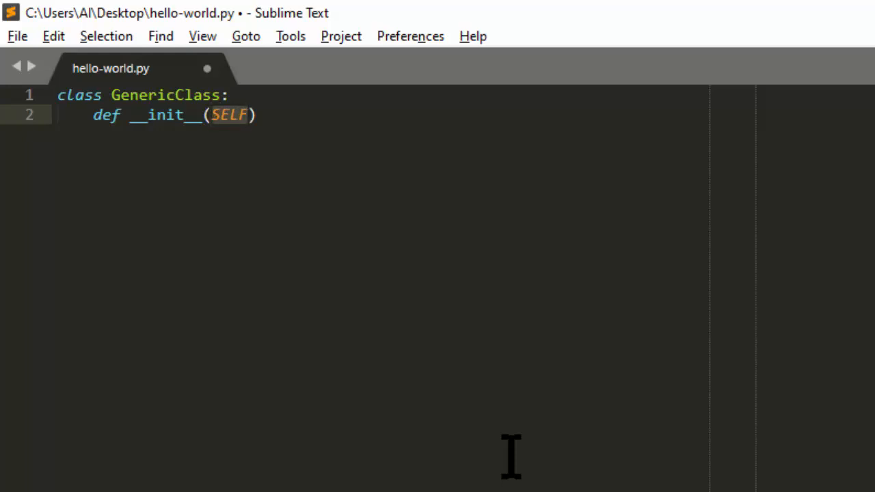
text(foobar)
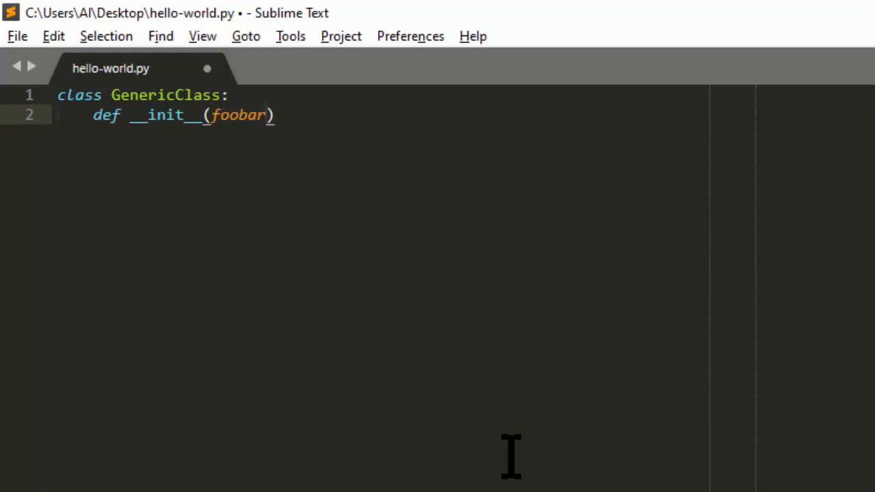
key(BackSpace)
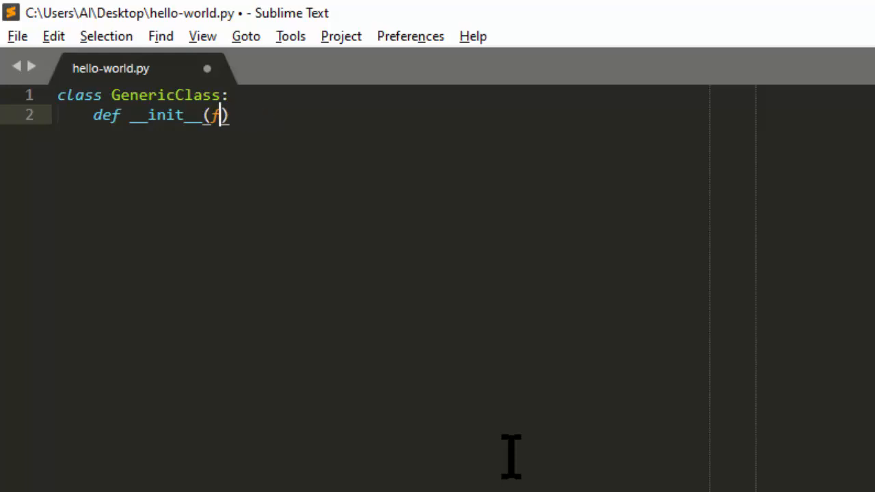
text(self)
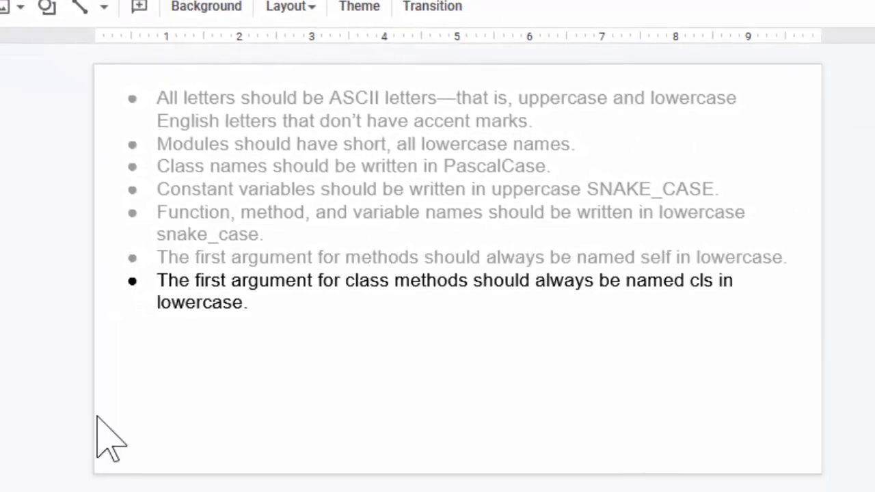
mouse_move(503, 325)
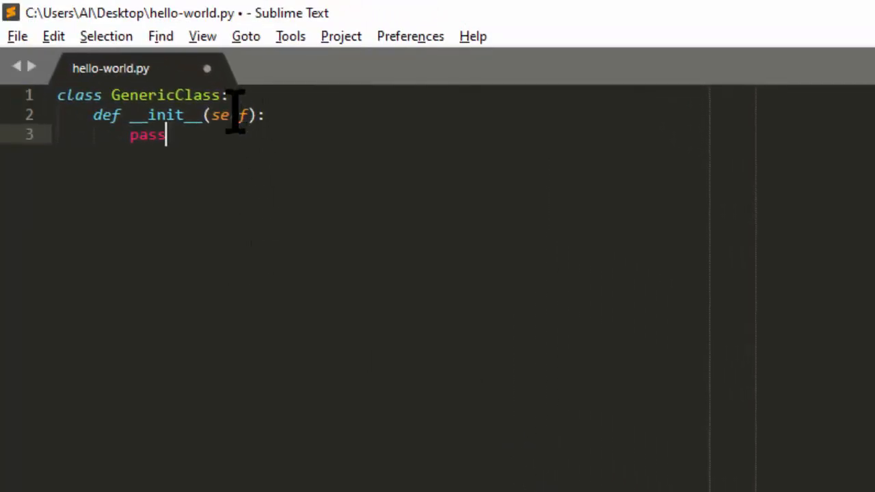
- Finish __init__(self) with pass and add def genericClassMethod(cls): pass below it
text(l)
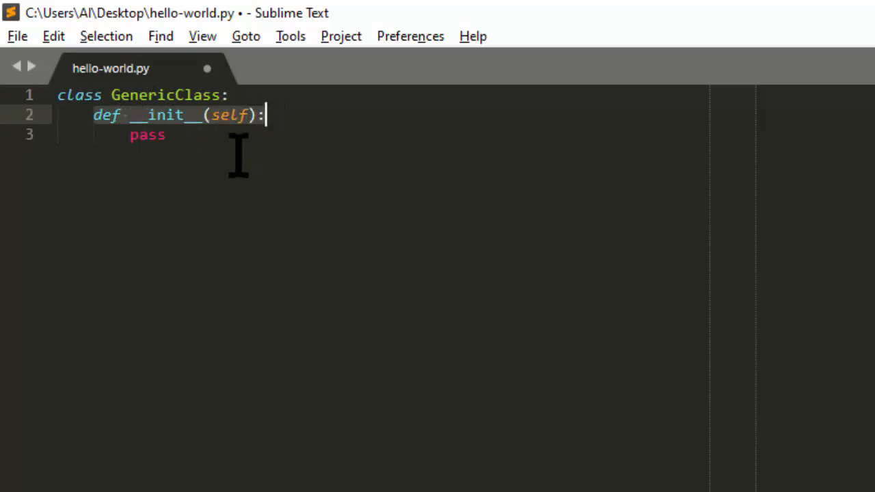
key(Enter)
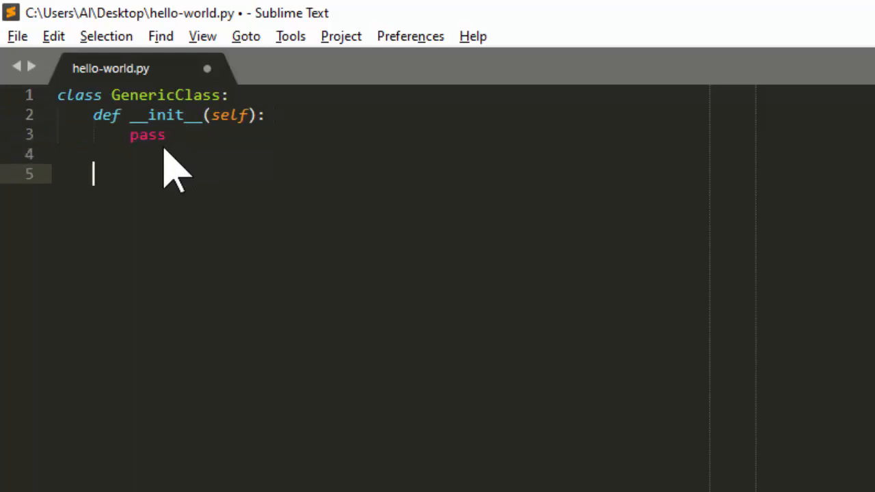
text(def genericClassMethod)
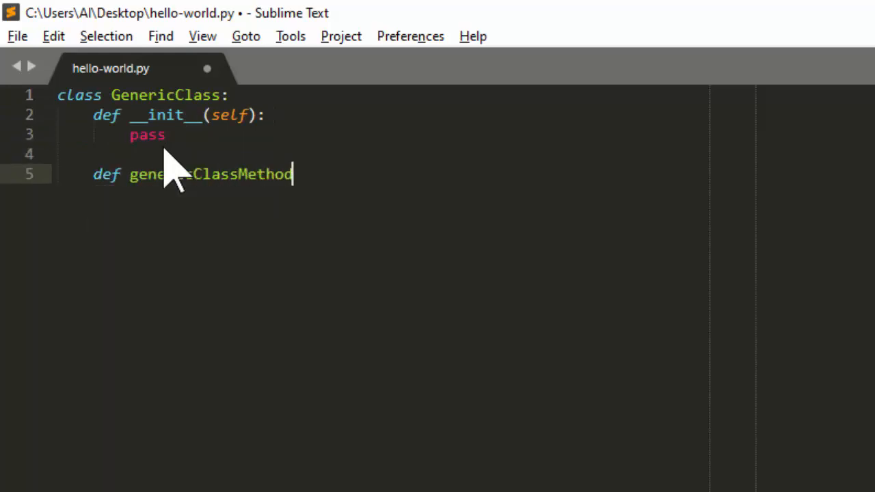
text((cls):)
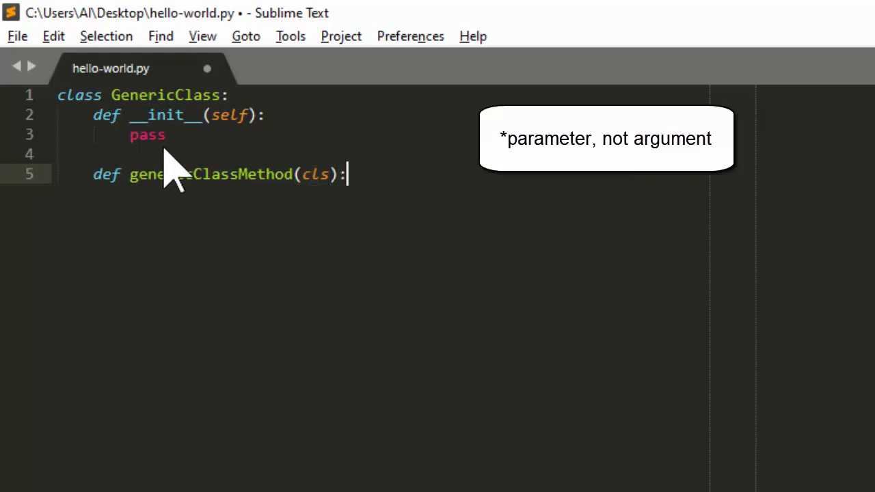
text(pass)
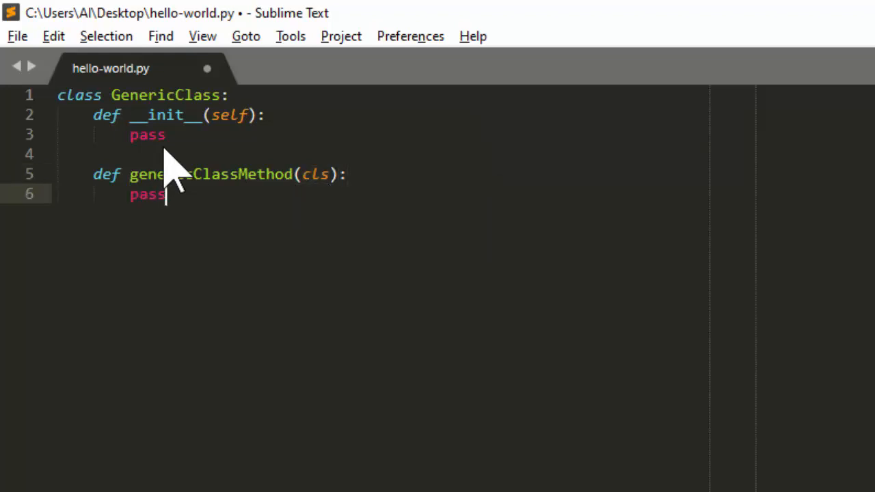
key(Enter)
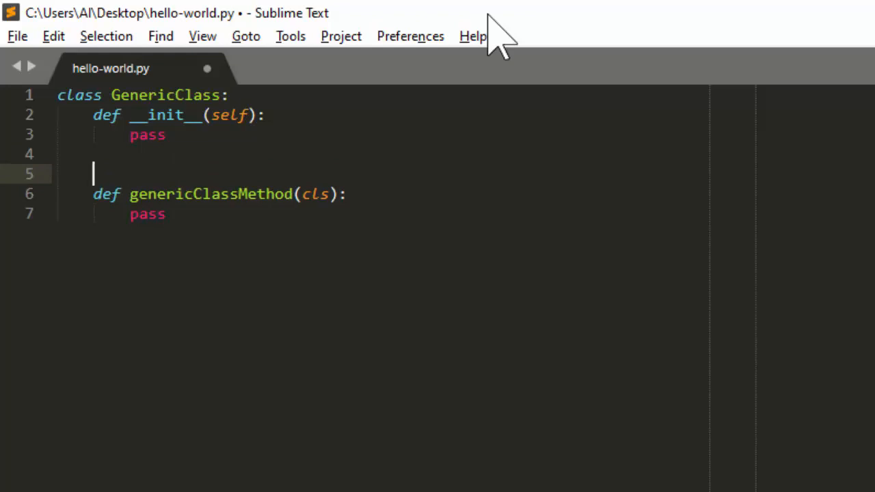
text(@classmethod)
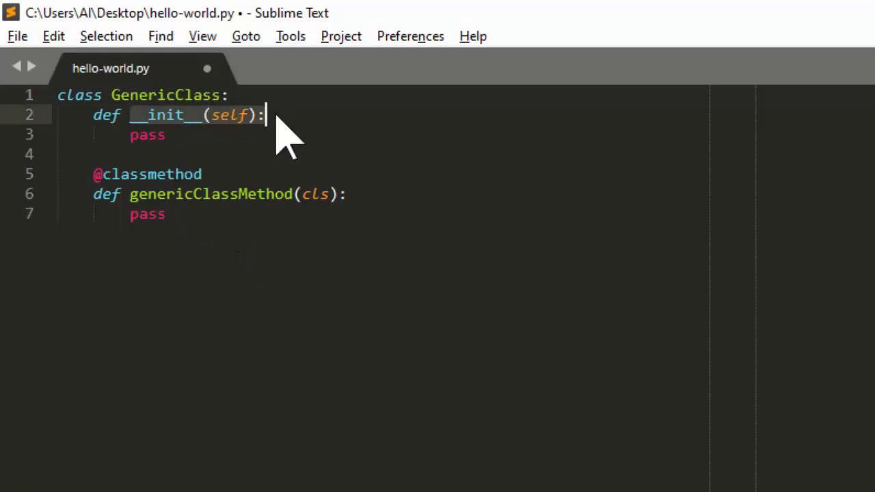
mouse_move(266, 199)
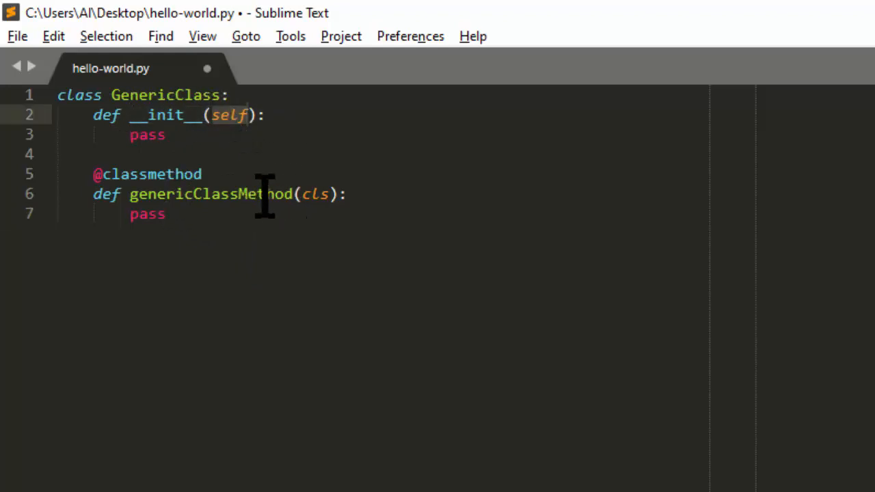
click(321, 194)
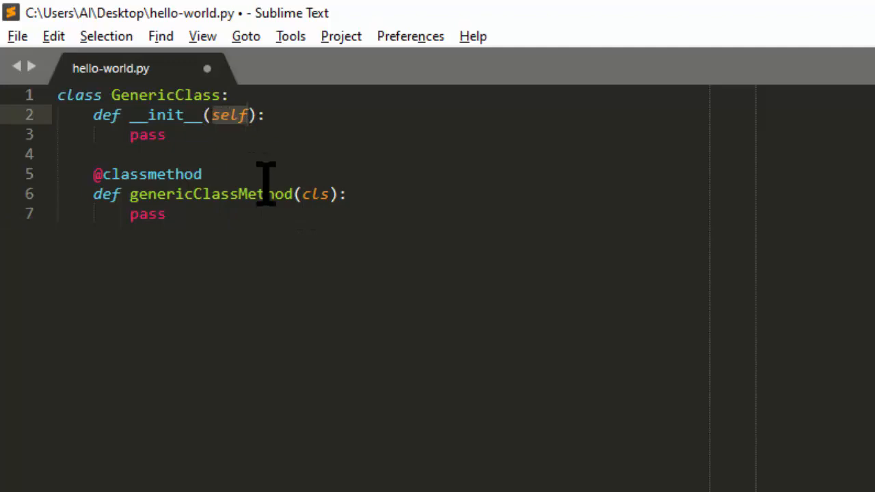
click(547, 6)
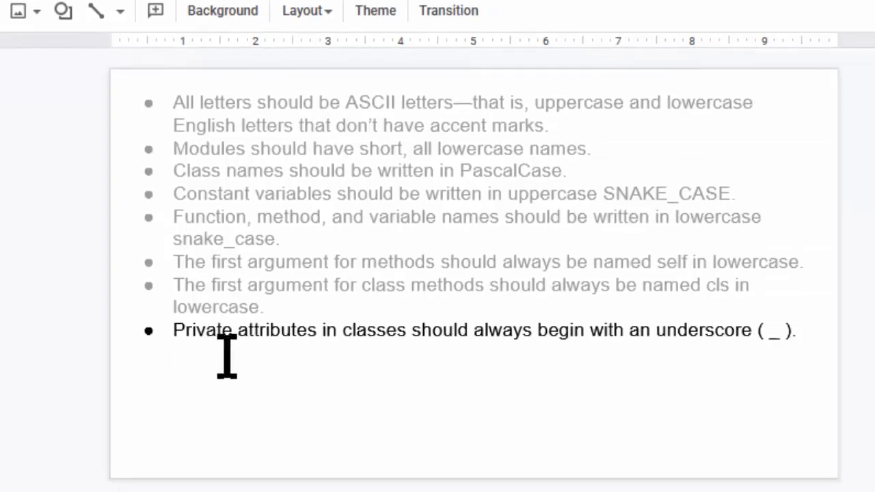
mouse_move(410, 363)
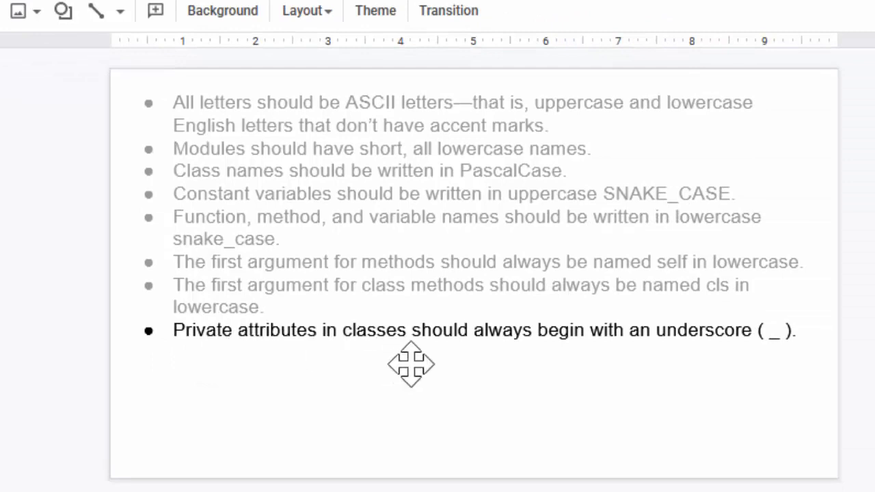
mouse_move(402, 368)
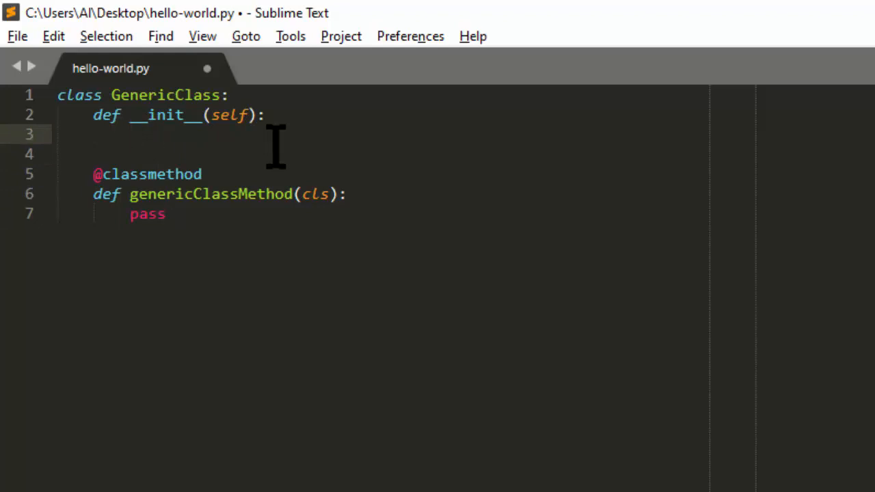
- Make __init__ set self._spam = 42 instead of pass
text(__)
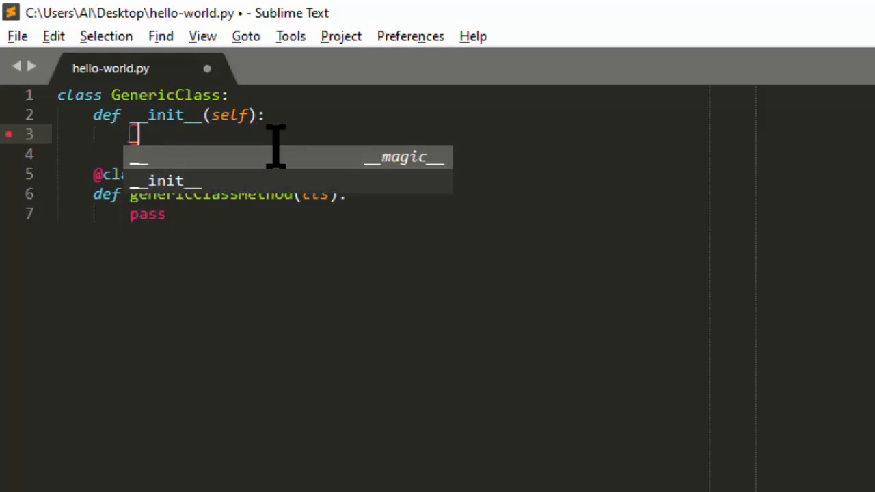
text(spa)
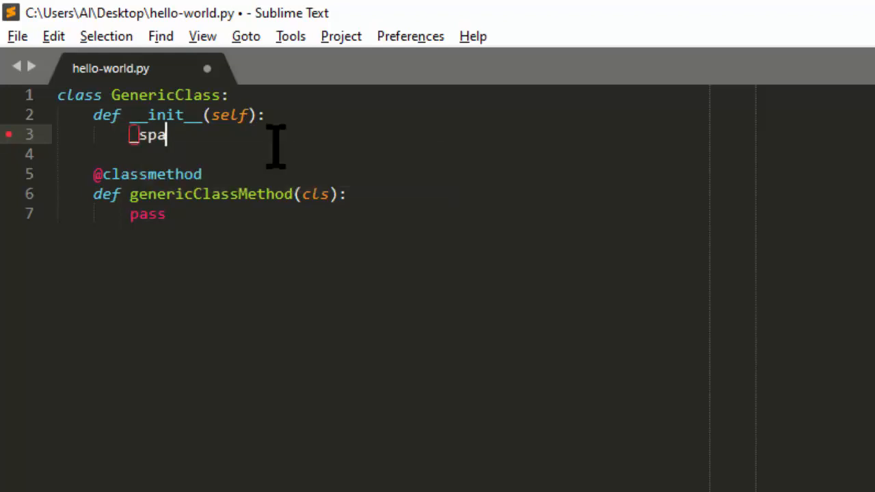
text(m = 42)
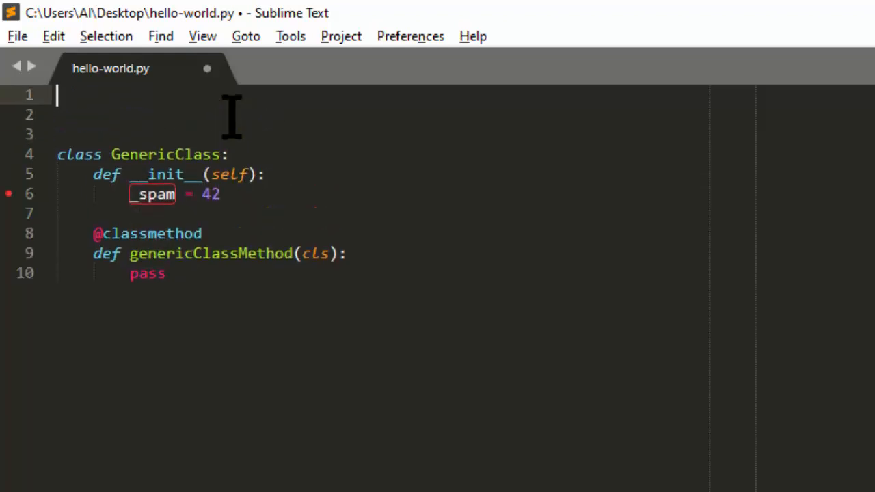
- Put the constant DAYS_IN_A_WEEK = 7 at the top of the file
text(DAYS_INA_)
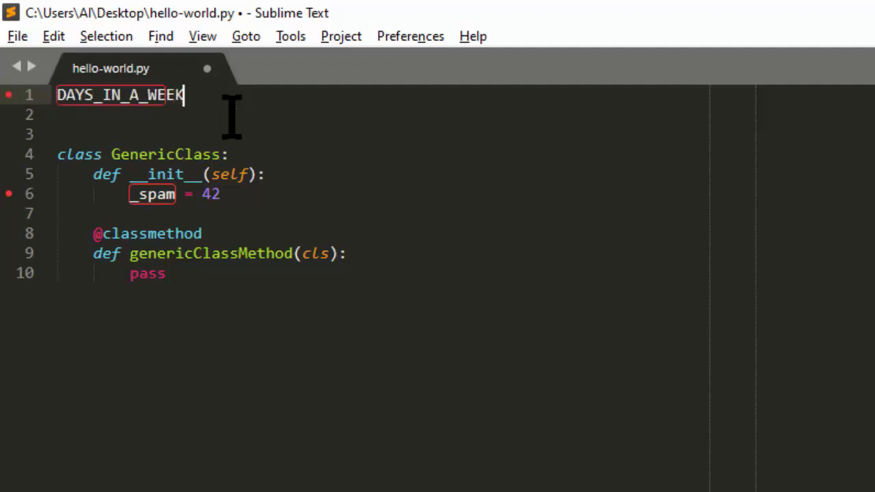
text(= 7)
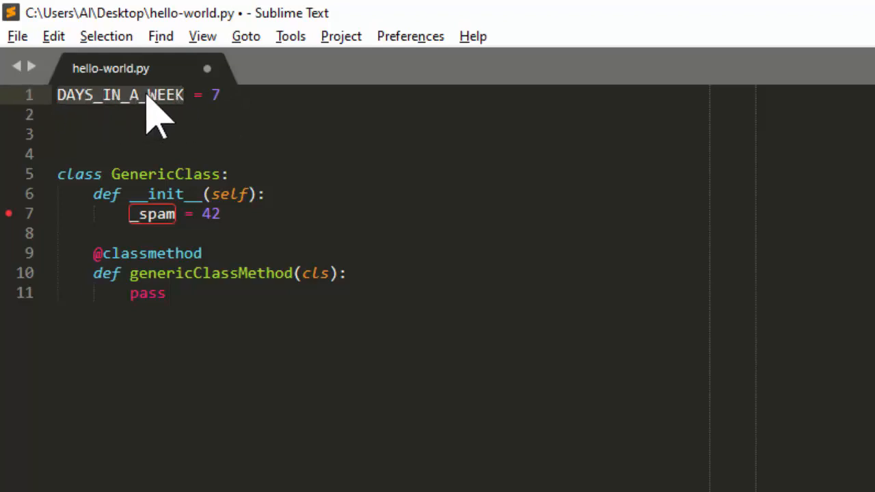
text(current_inventory_status = True)
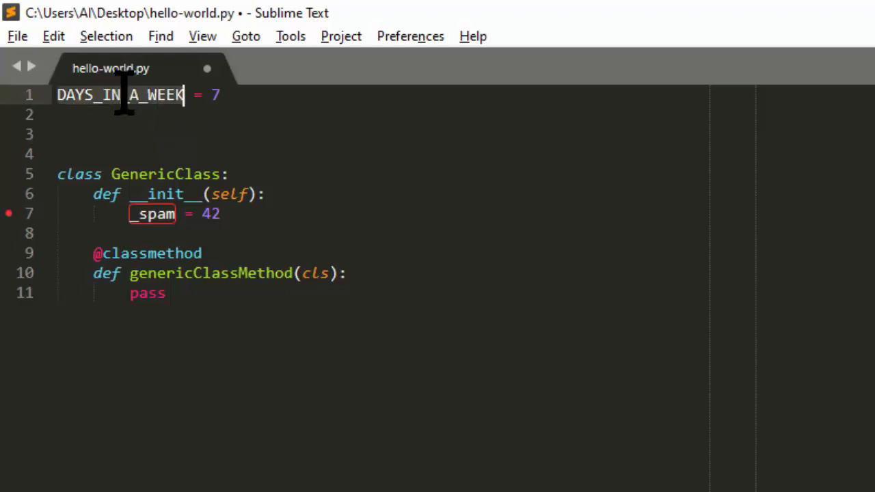
text(DAYS_IN_A_WEEK)
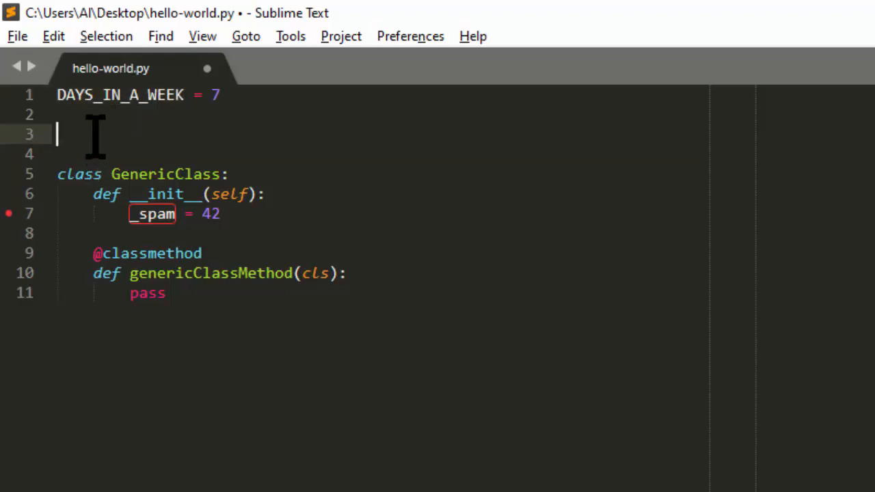
mouse_move(184, 120)
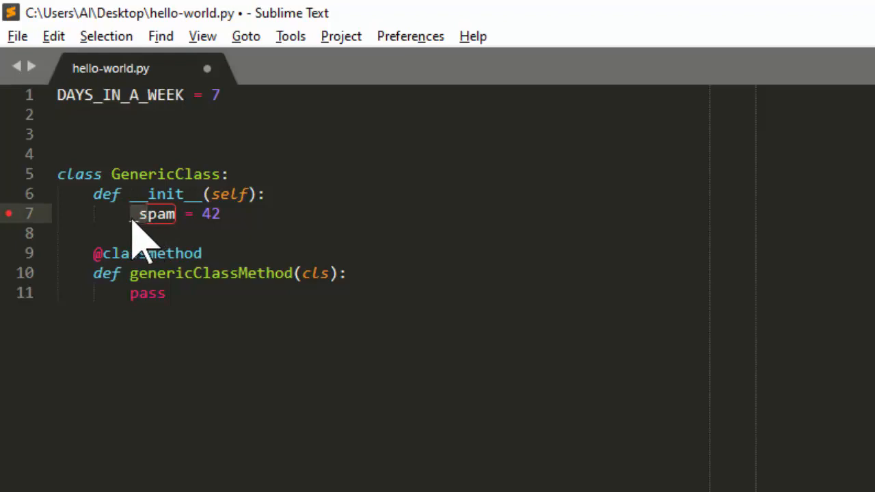
text(self.)
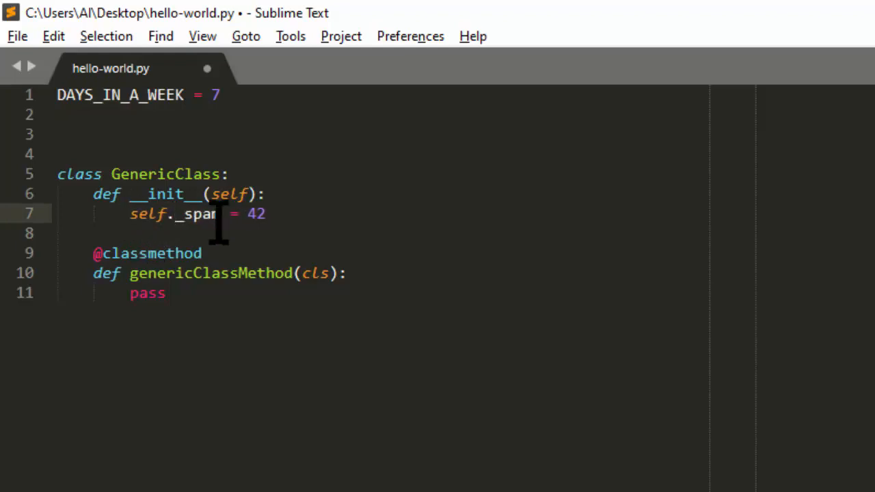
click(176, 213)
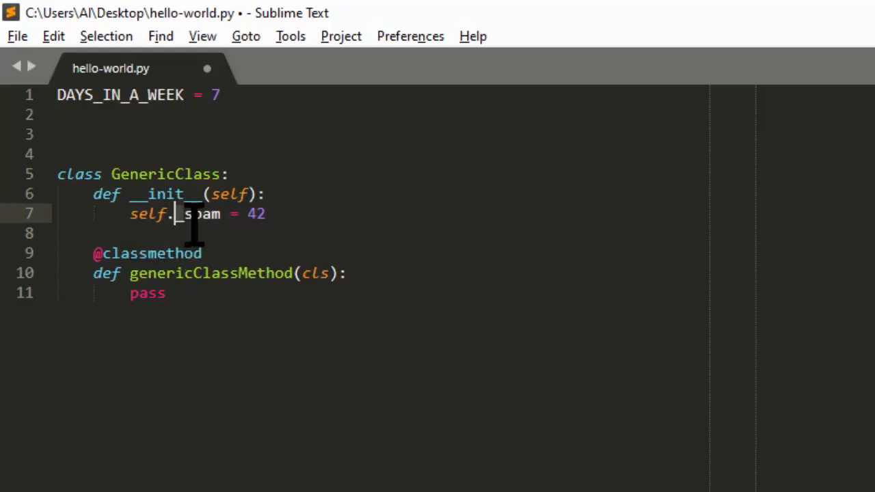